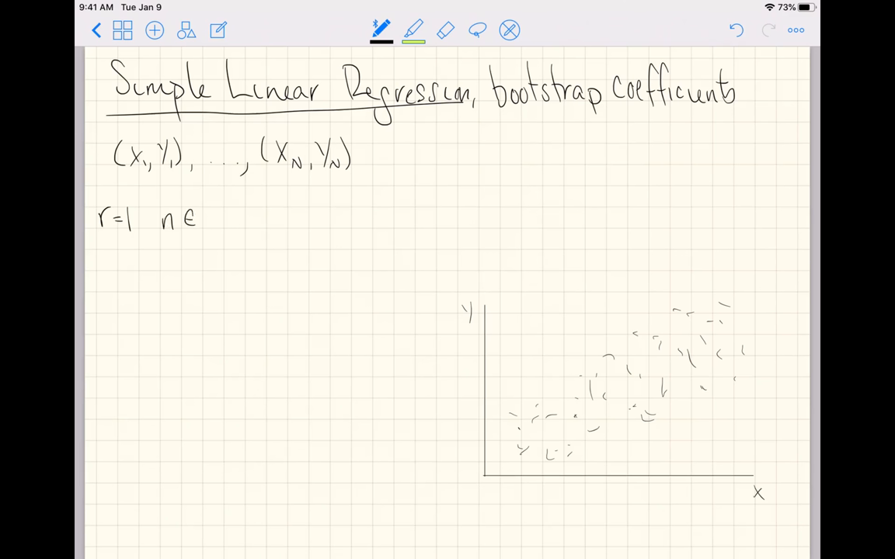
Write the first resample's index set n∈{1,1,3,7,4,23,N,N-5,N-2,N}.
{"action": "left_click_drag", "start_coordinate": [209, 202], "coordinate": [209, 246]}
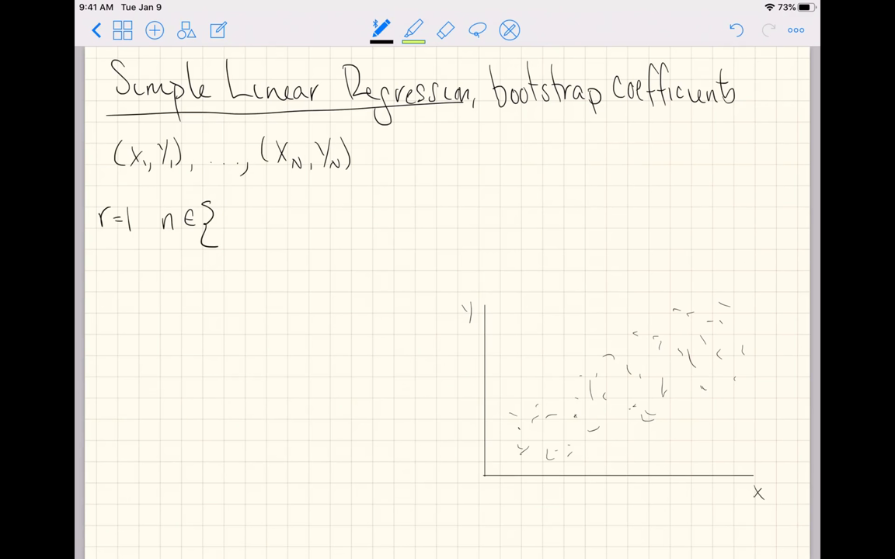
{"action": "left_click_drag", "start_coordinate": [225, 217], "coordinate": [271, 225]}
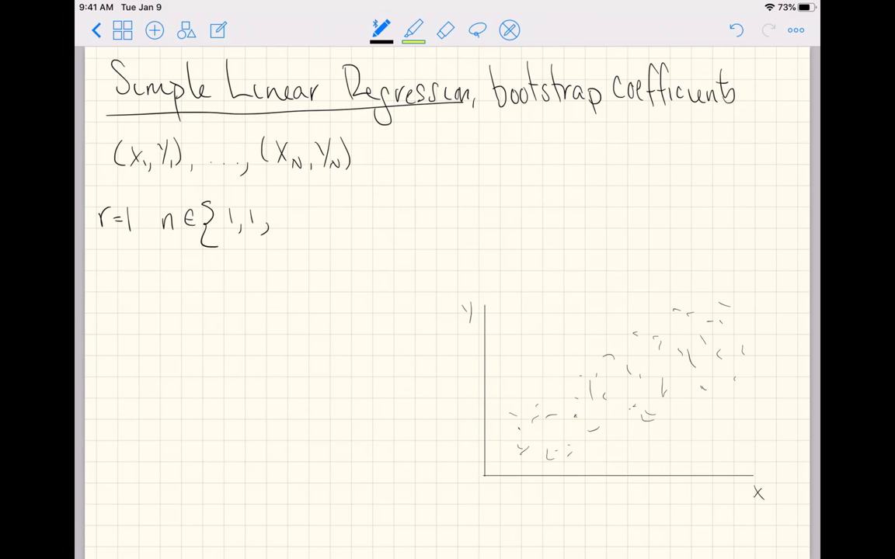
{"action": "type", "text": "3, 7, 4,"}
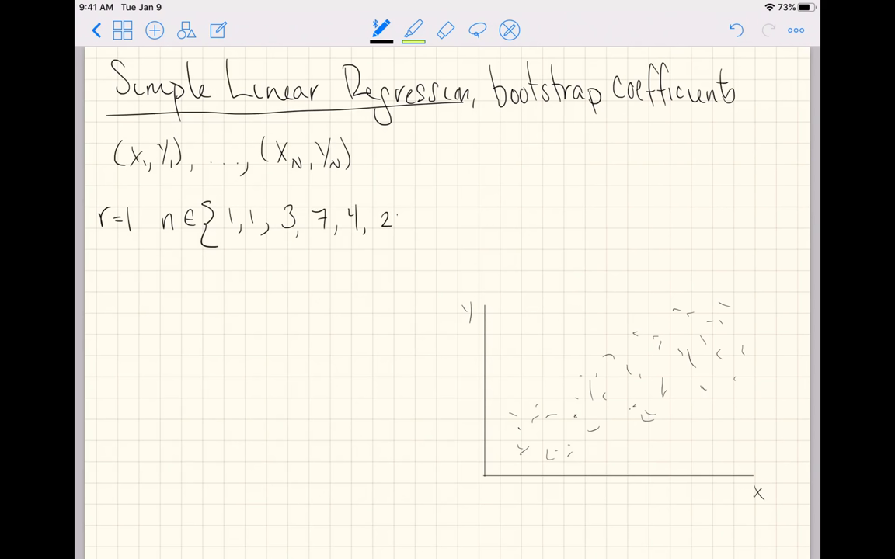
{"action": "type", "text": "2, N, N-"}
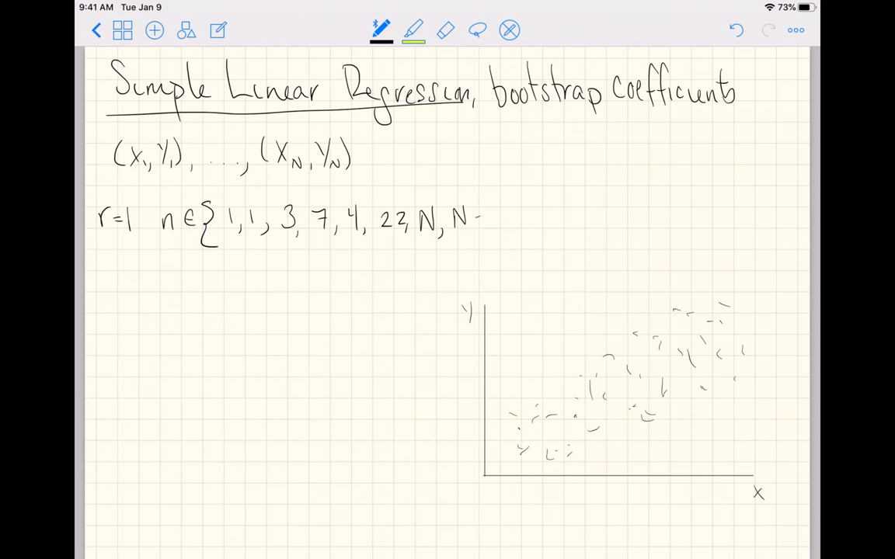
{"action": "left_click_drag", "start_coordinate": [482, 218], "coordinate": [543, 218]}
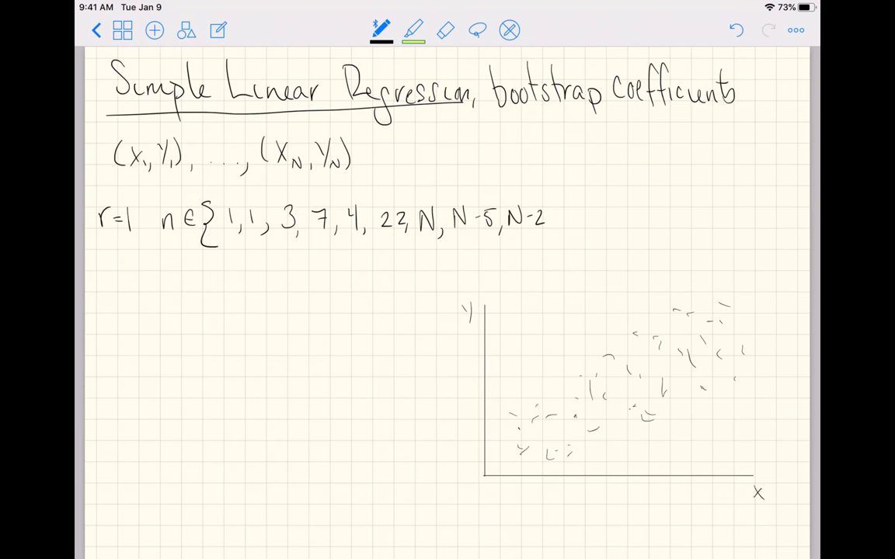
{"action": "type", "text": "N}"}
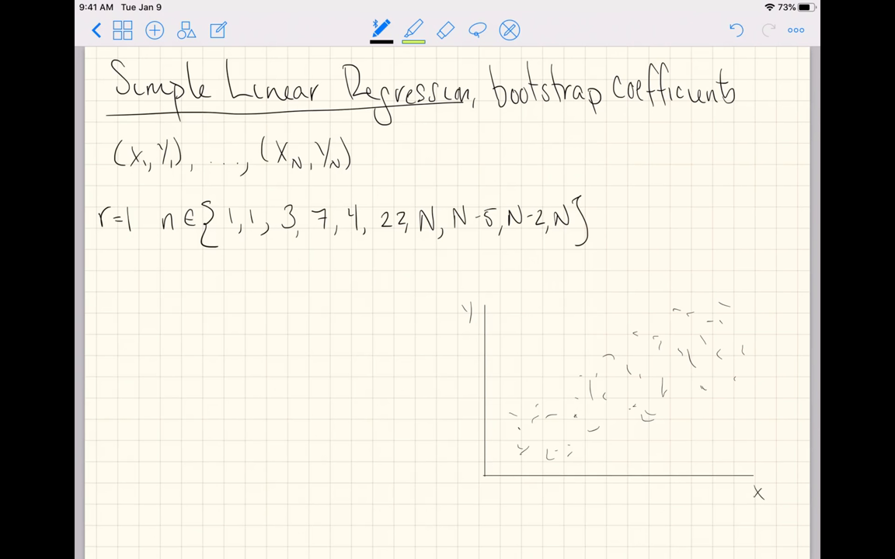
Add the arrow to the first coefficient pair (β̂₀,β̂₁)₁ and draw a fitted line through the scatter.
{"action": "left_click_drag", "start_coordinate": [598, 217], "coordinate": [633, 218]}
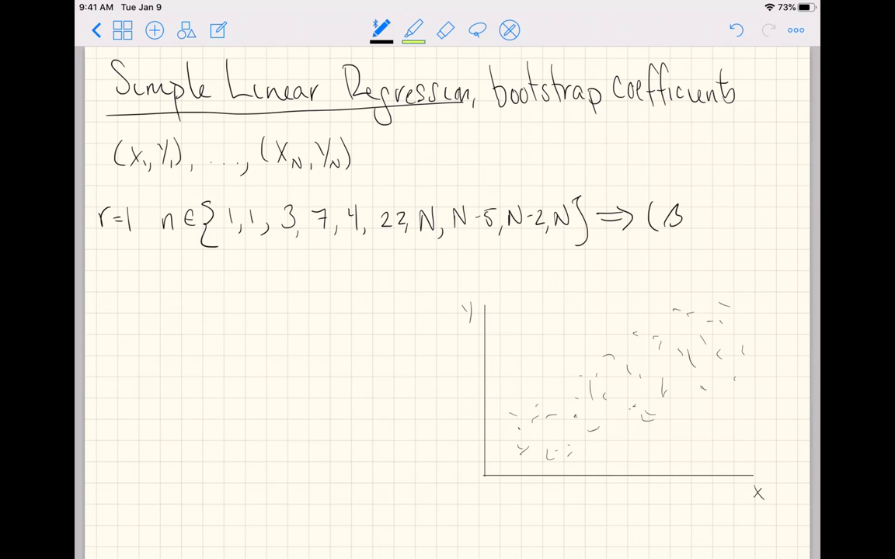
{"action": "left_click_drag", "start_coordinate": [671, 221], "coordinate": [714, 214]}
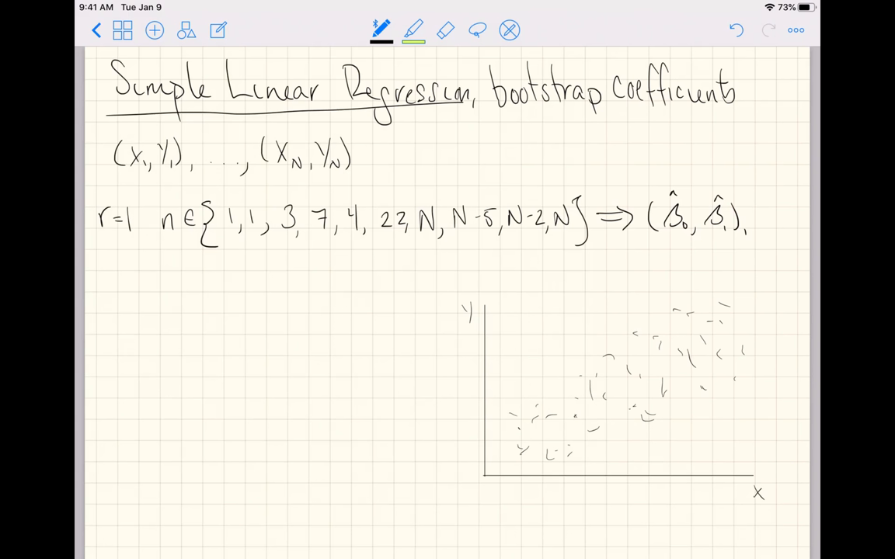
{"action": "left_click_drag", "start_coordinate": [531, 454], "coordinate": [711, 312]}
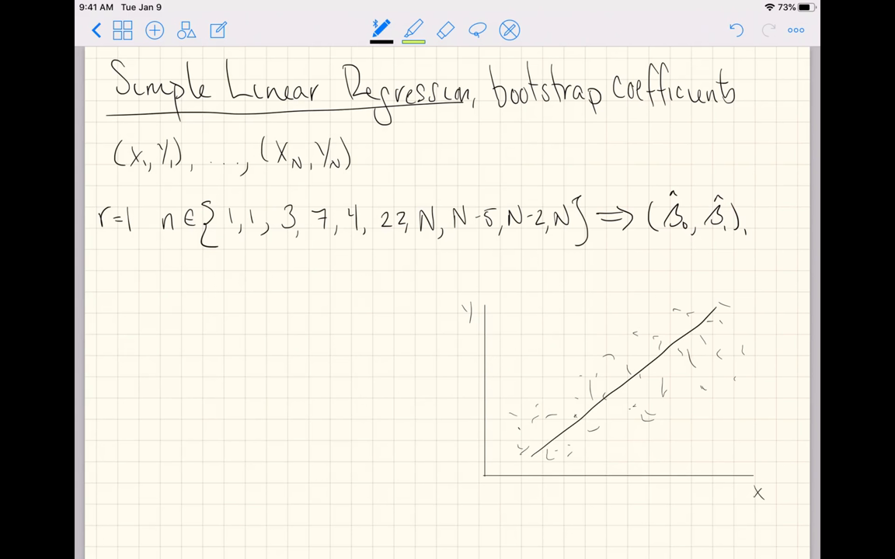
Write the r=2 row with its coefficient pair and draw a second fitted line over the scatter.
{"action": "type", "text": "r=2 n∈{ ..."}
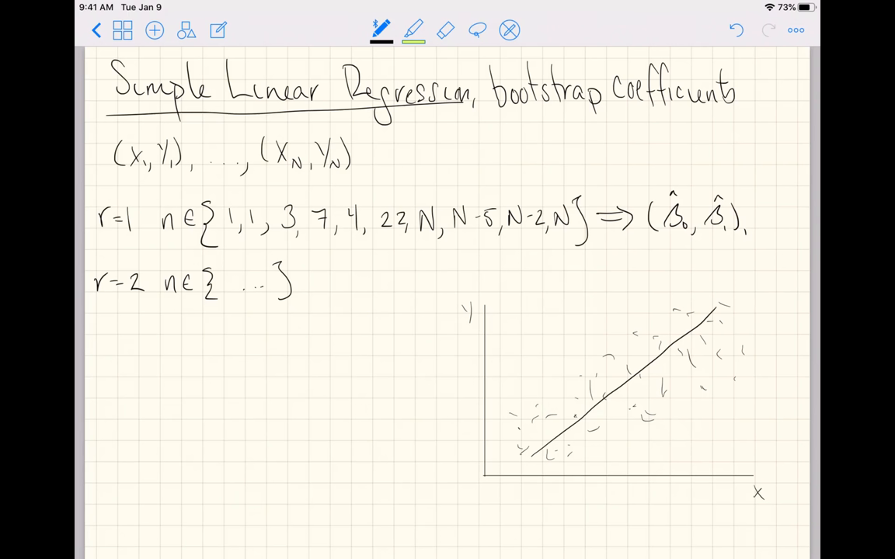
{"action": "left_click_drag", "start_coordinate": [303, 282], "coordinate": [334, 280]}
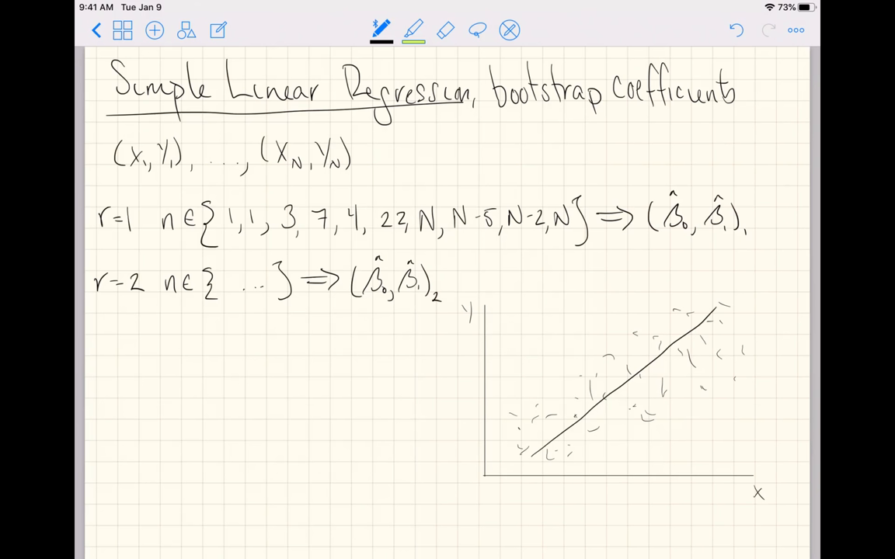
{"action": "left_click_drag", "start_coordinate": [516, 444], "coordinate": [556, 421]}
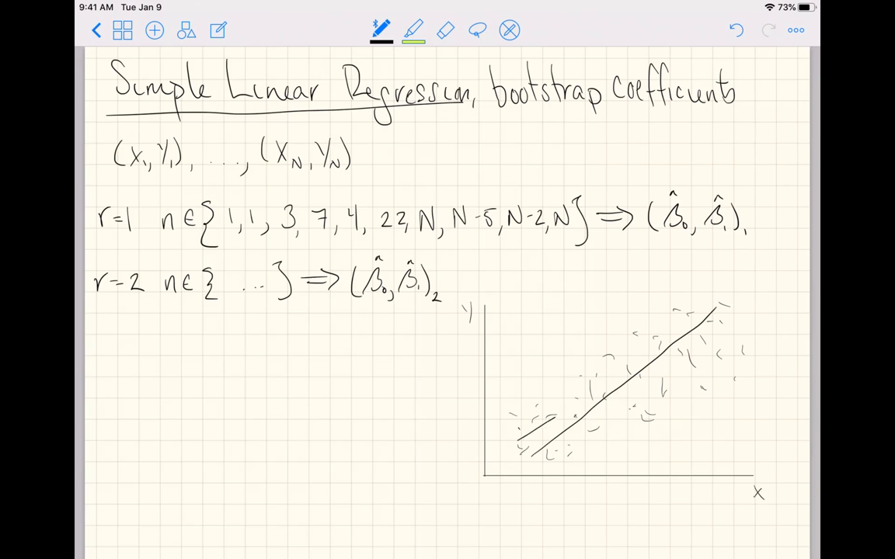
{"action": "left_click_drag", "start_coordinate": [521, 435], "coordinate": [727, 326]}
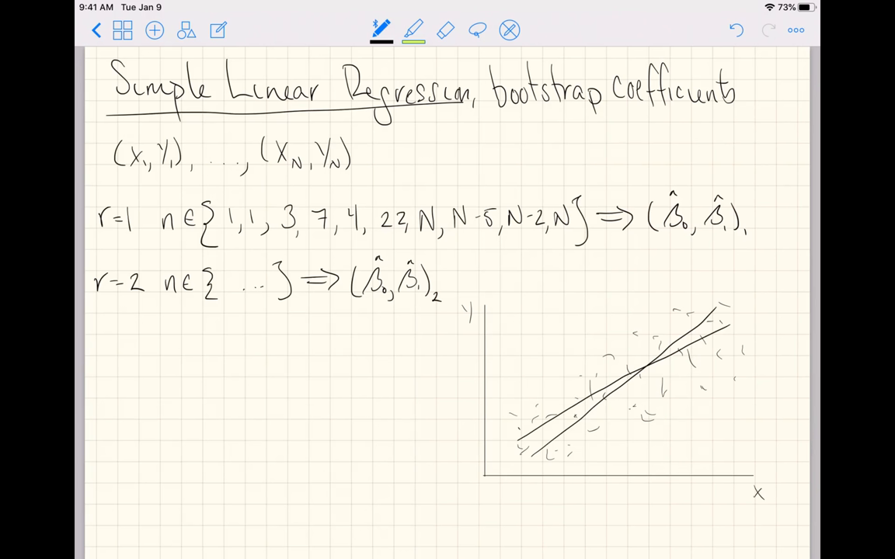
Write the r=3, …, r=R rows with n∈{…} ⇒ (β̂₀,β̂₁)ᵣ.
{"action": "type", "text": "r=3 nc"}
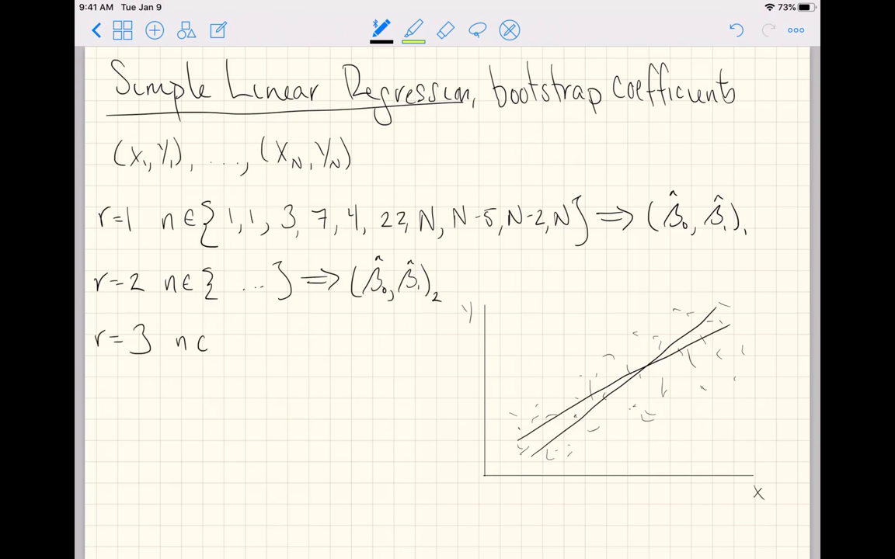
{"action": "type", "text": "{...}⇒(β̂0,β̂1)3"}
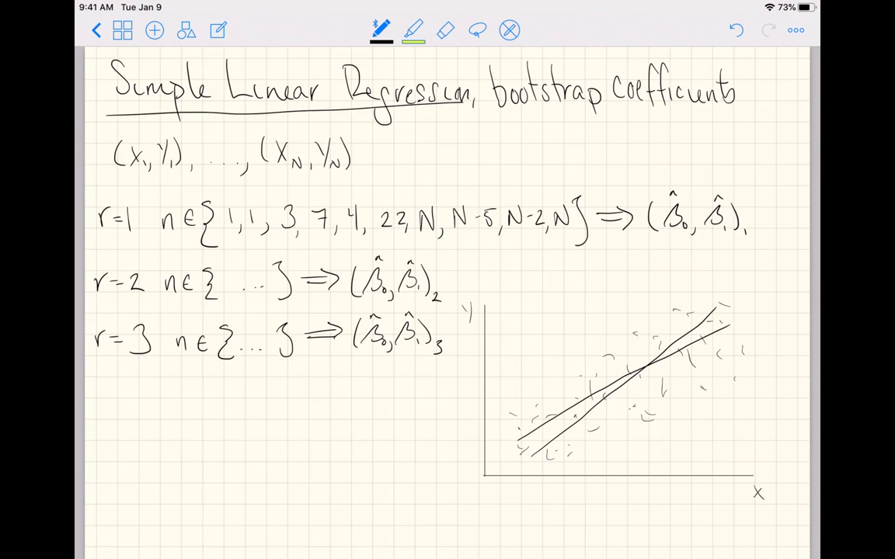
{"action": "type", "text": "r="}
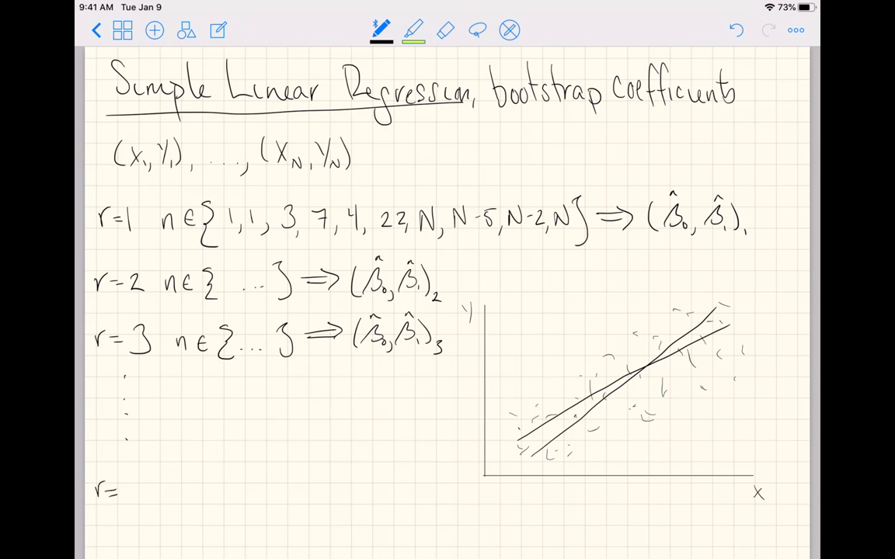
{"action": "type", "text": "R"}
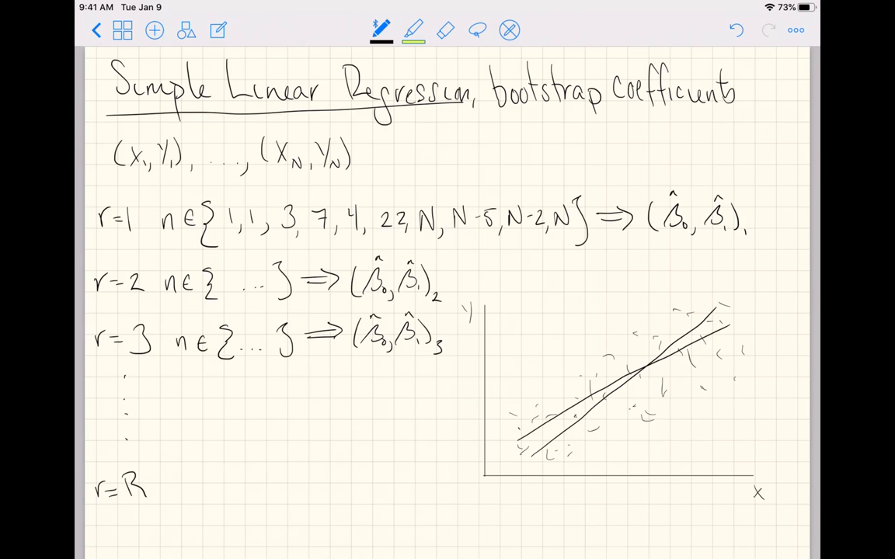
{"action": "type", "text": "n∈{..."}
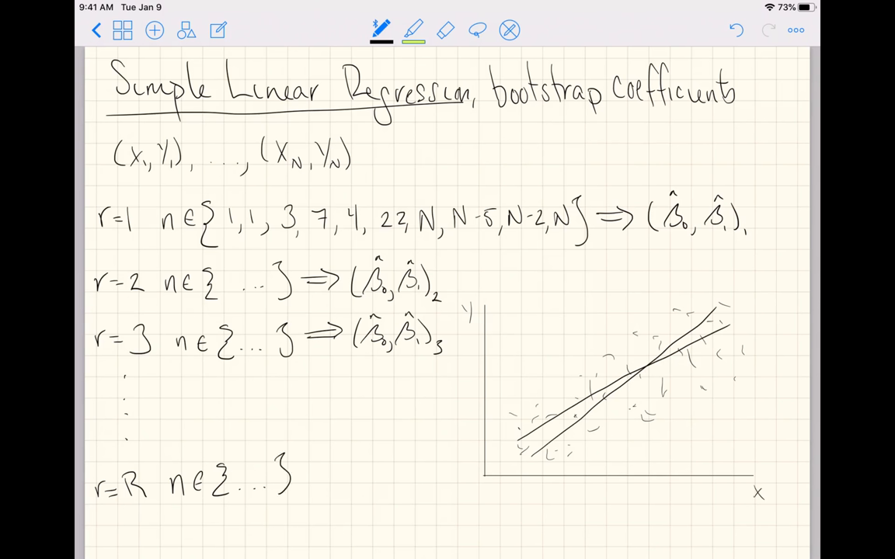
{"action": "left_click_drag", "start_coordinate": [298, 475], "coordinate": [334, 476]}
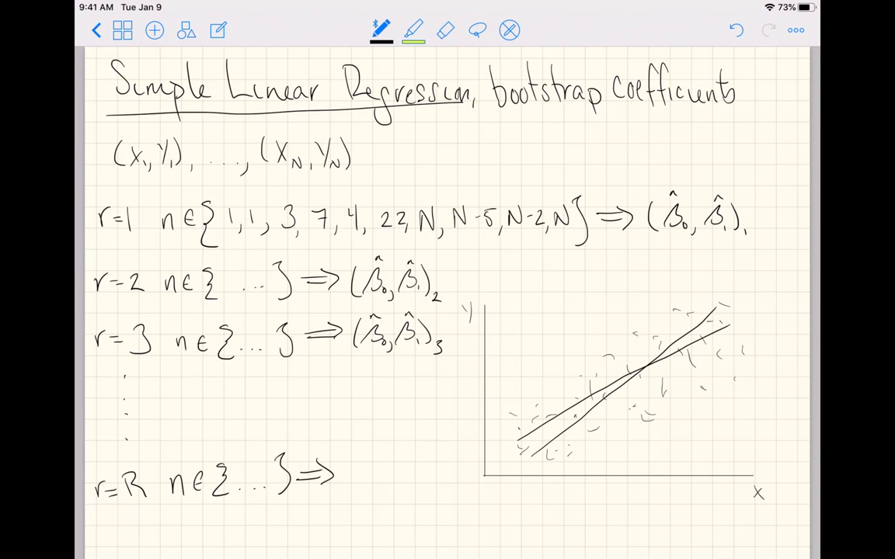
{"action": "type", "text": "(β₀"}
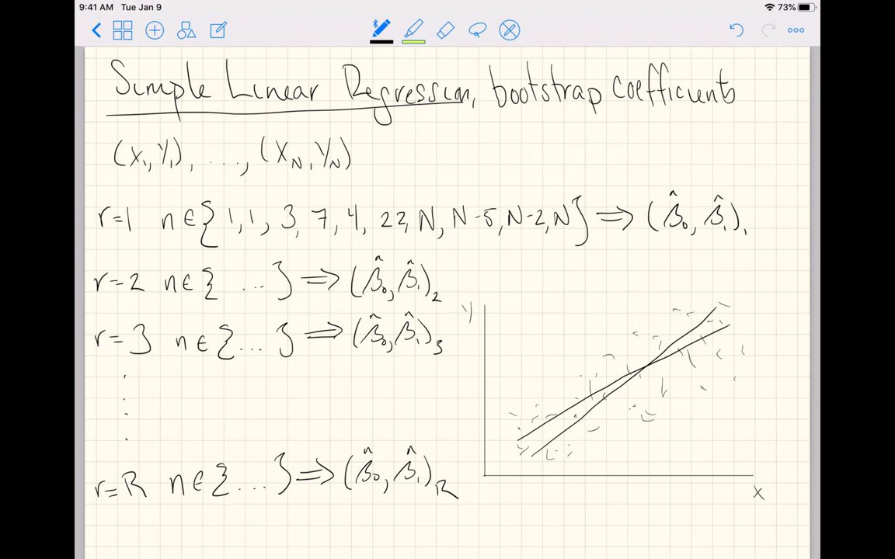
Cover the scatter with a bundle of many overlapping fitted lines.
{"action": "left_click_drag", "start_coordinate": [541, 453], "coordinate": [702, 303]}
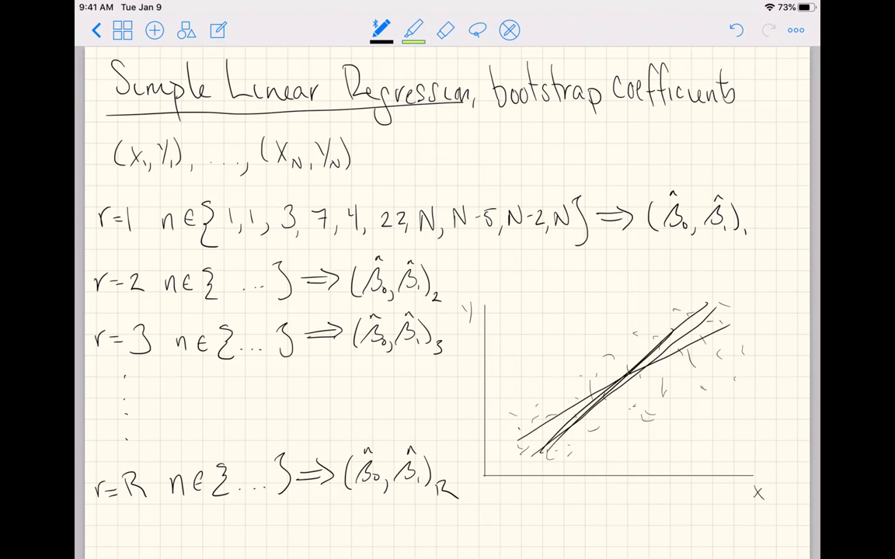
{"action": "left_click_drag", "start_coordinate": [536, 423], "coordinate": [706, 326]}
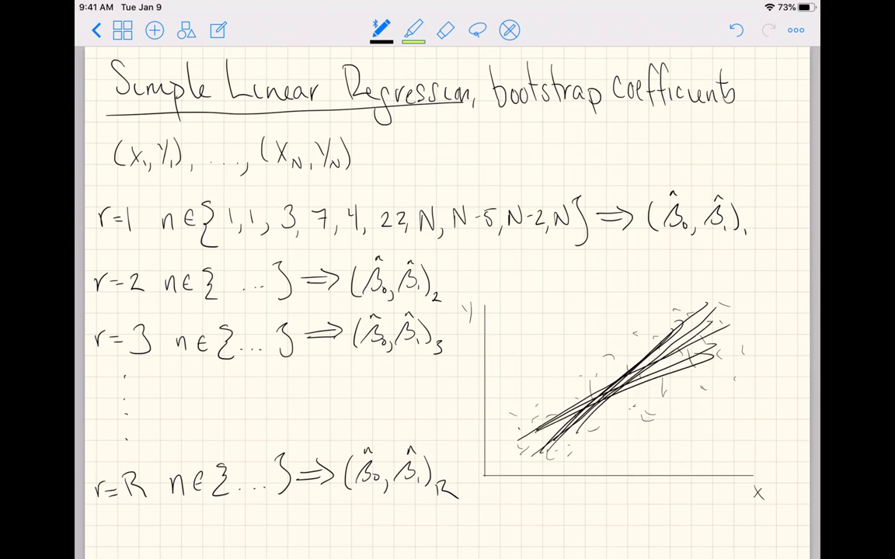
{"action": "left_click_drag", "start_coordinate": [528, 435], "coordinate": [722, 326]}
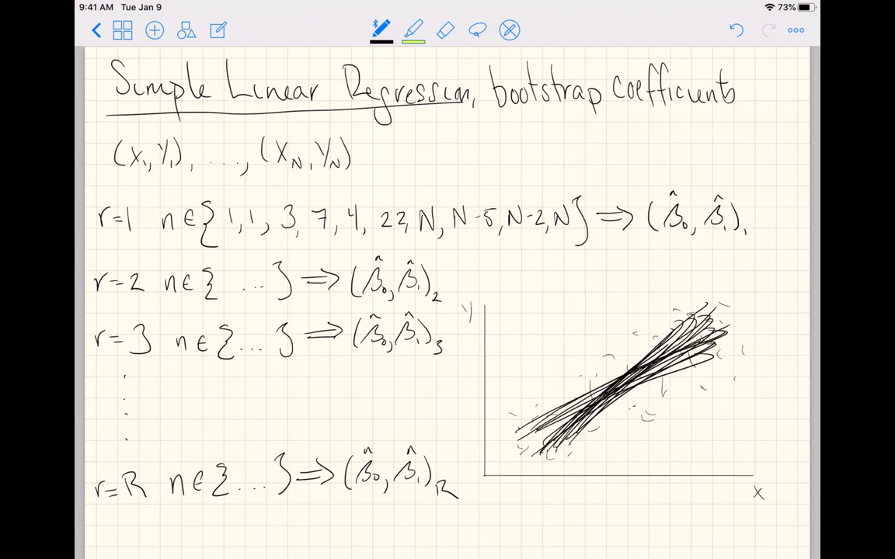
{"action": "left_click_drag", "start_coordinate": [544, 435], "coordinate": [707, 326]}
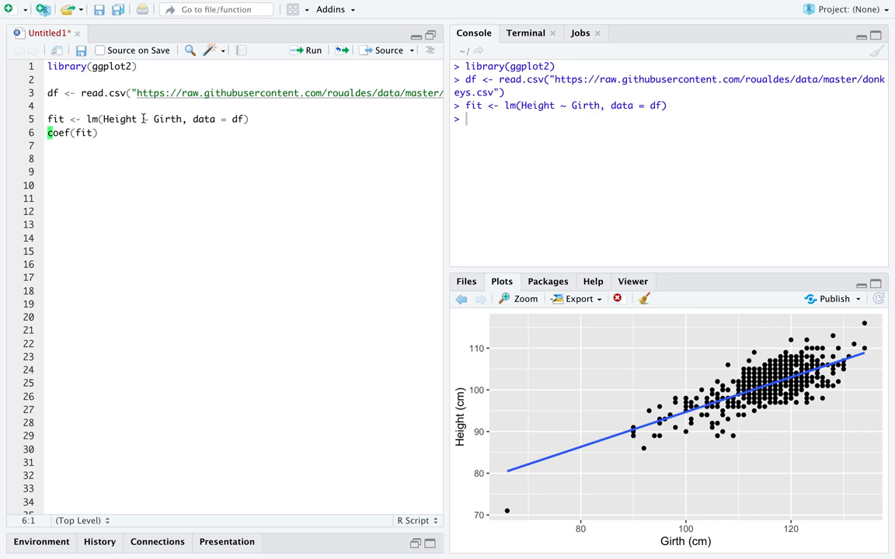
Run the lm fit and coef(fit), giving intercept 52.90 and Girth slope 0.418 in the console.
{"action": "left_click", "coordinate": [155, 132]}
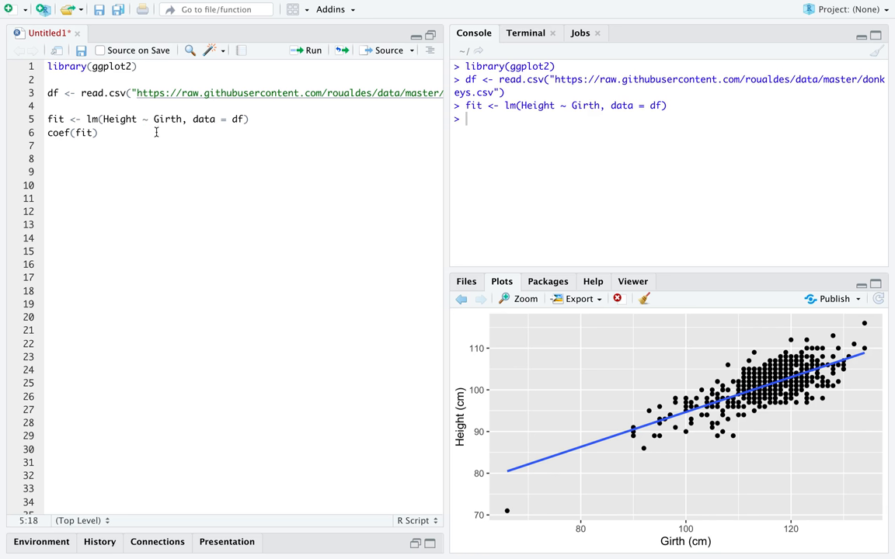
{"action": "double_click", "coordinate": [167, 118]}
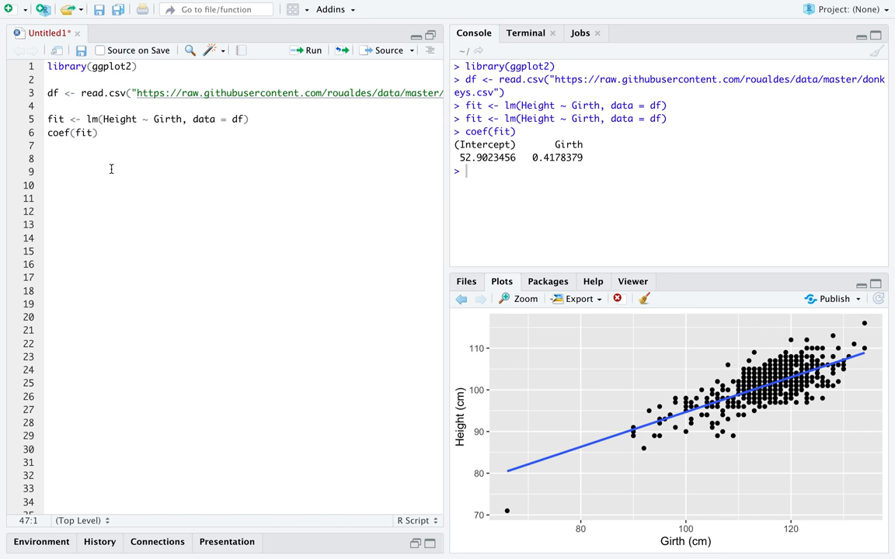
{"action": "left_click", "coordinate": [50, 146]}
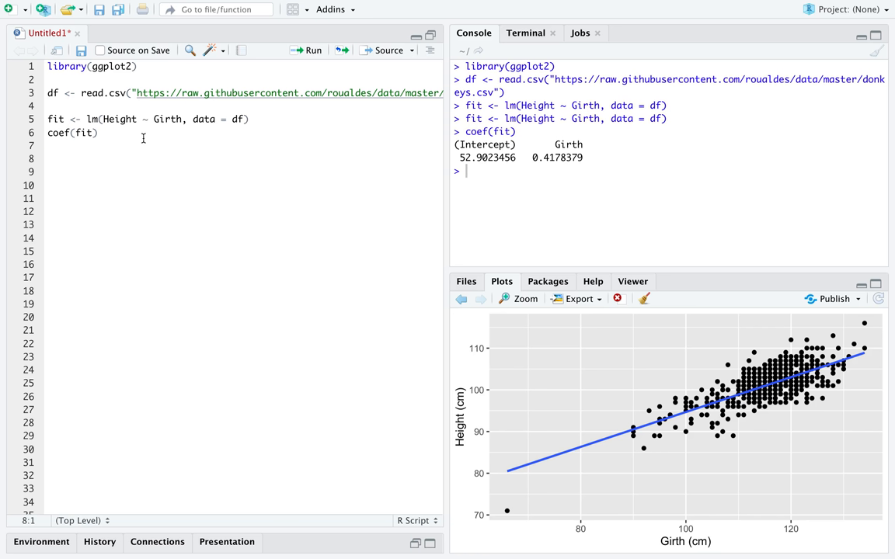
Write the boot_reg <- function(data, idx) { header around the fit and coef lines.
{"action": "type", "text": "bo"}
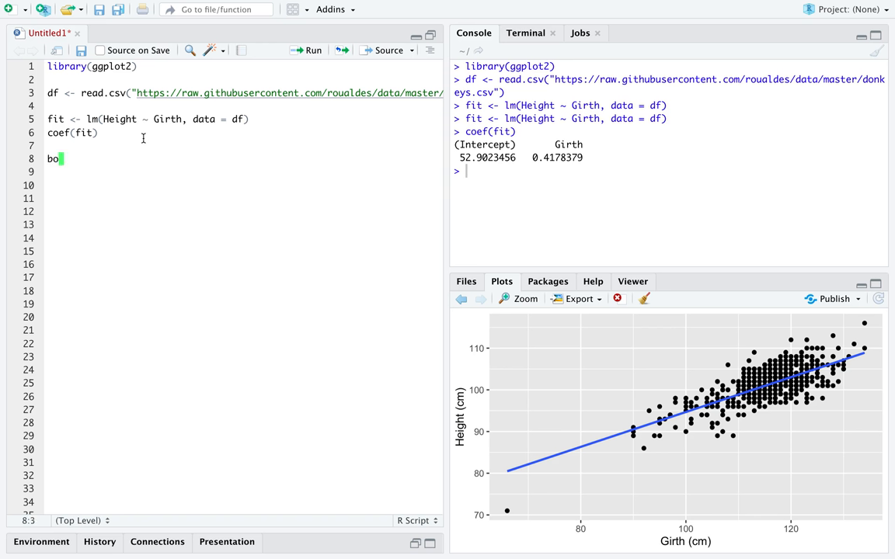
{"action": "type", "text": "ot_reg"}
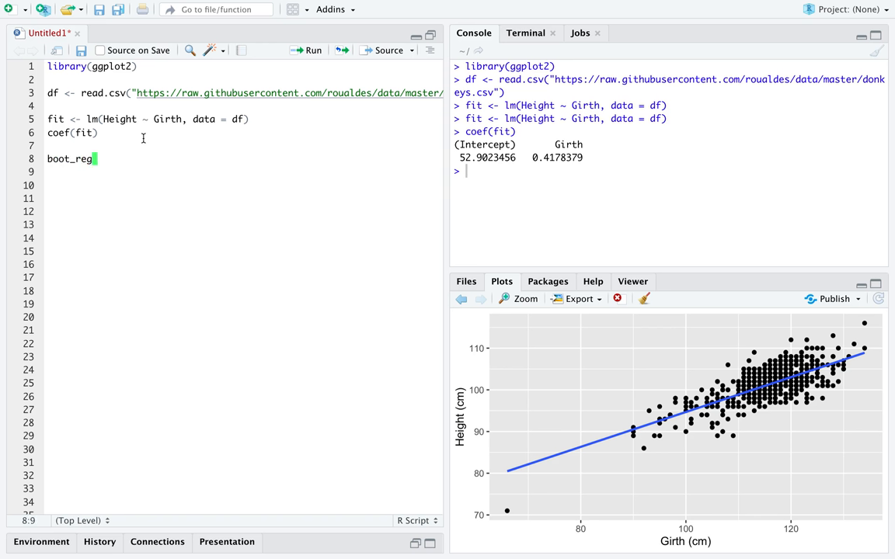
{"action": "type", "text": "<- function(d"}
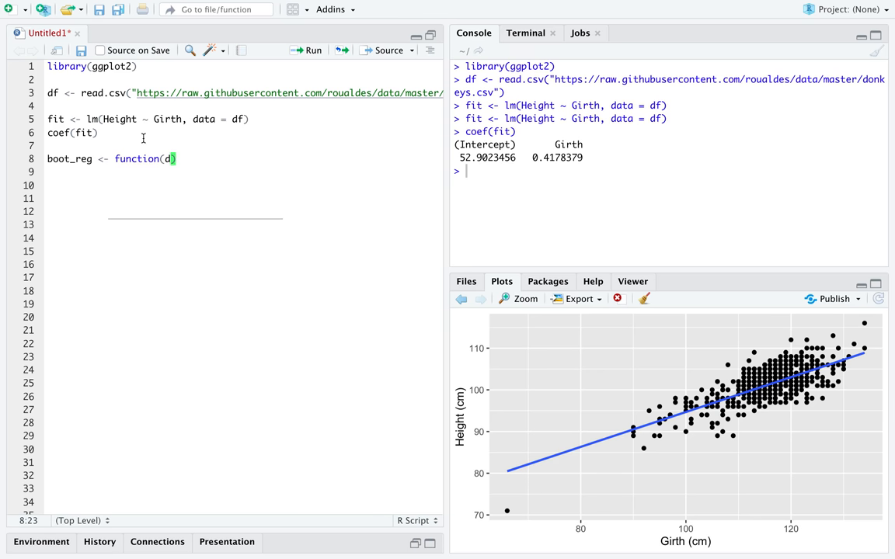
{"action": "type", "text": "ata, idx"}
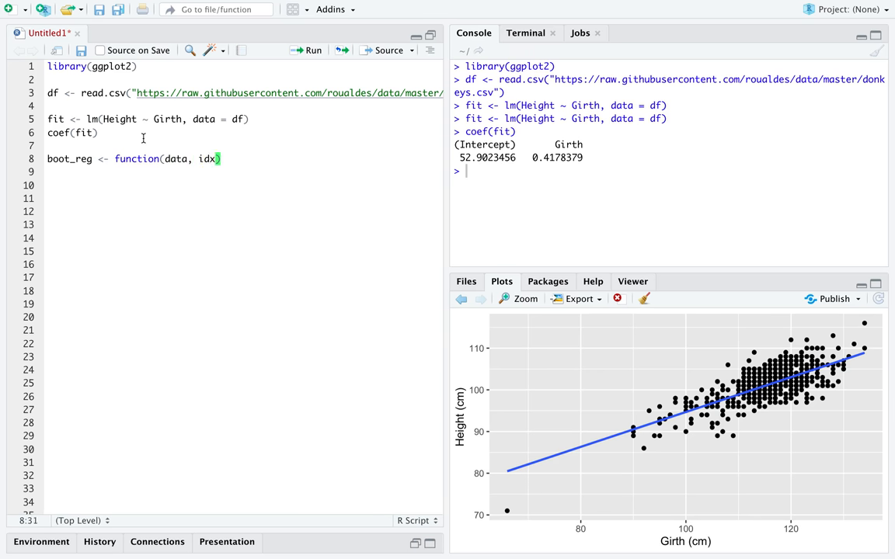
{"action": "type", "text": "{"}
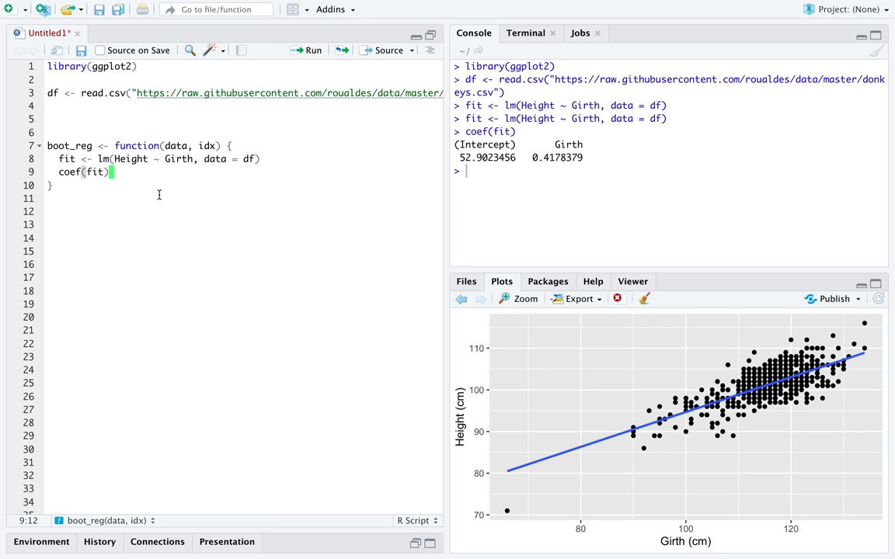
Change the model's data argument to df[idx, ] so it fits on the resampled rows.
{"action": "left_click", "coordinate": [195, 146]}
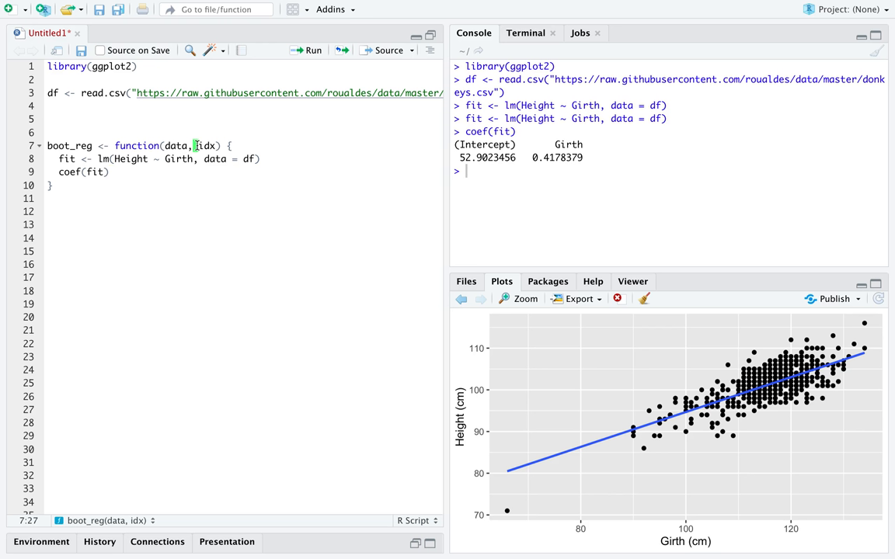
{"action": "double_click", "coordinate": [205, 146]}
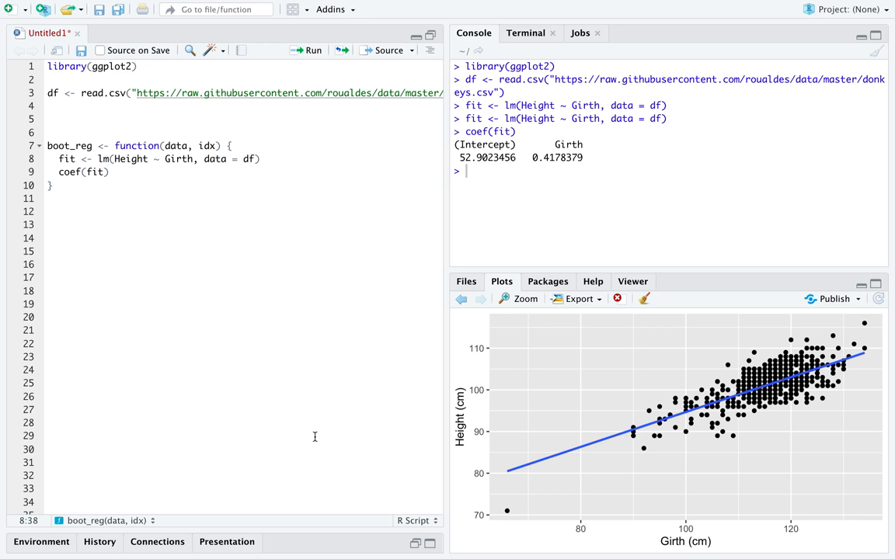
{"action": "type", "text": "[]"}
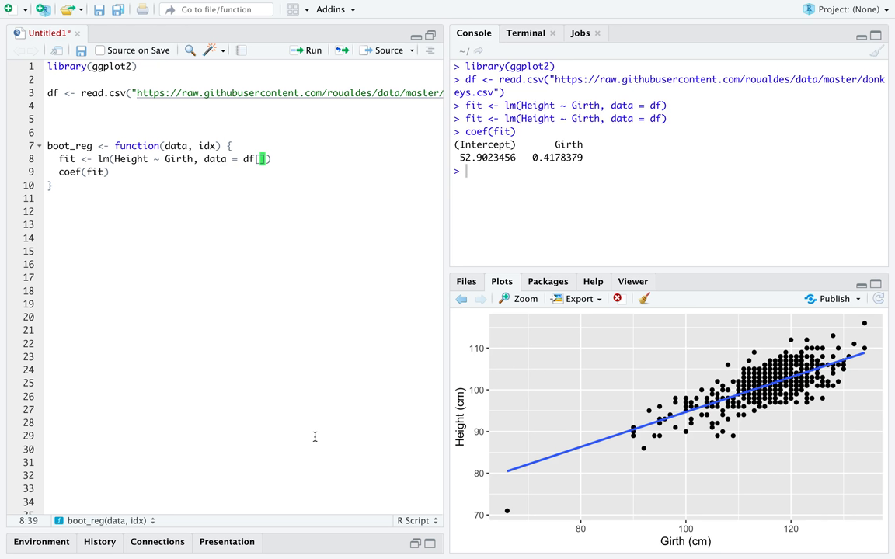
{"action": "type", "text": "idx,"}
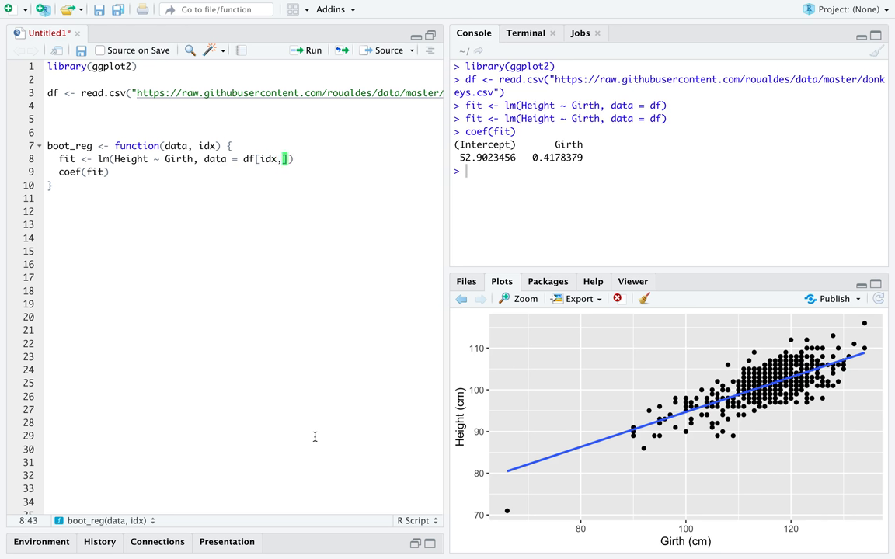
{"action": "type", "text": "\" \""}
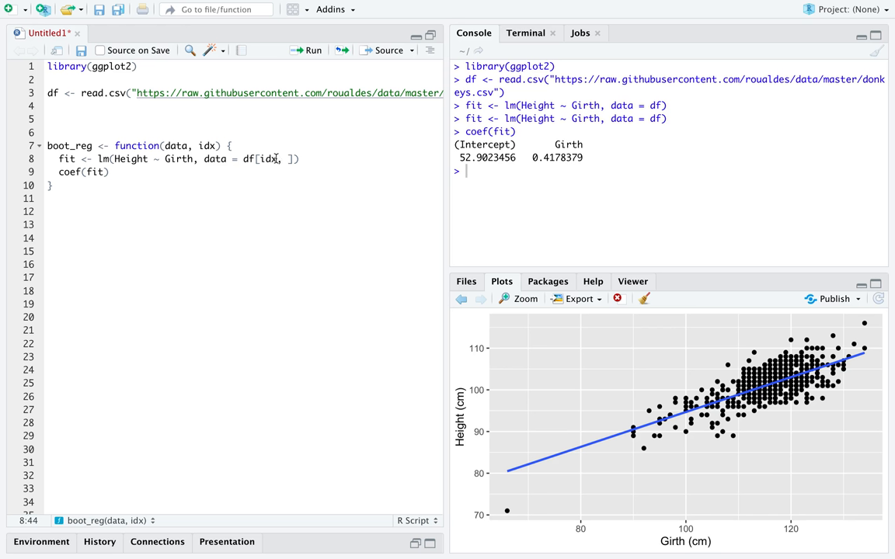
{"action": "mouse_move", "coordinate": [249, 160]}
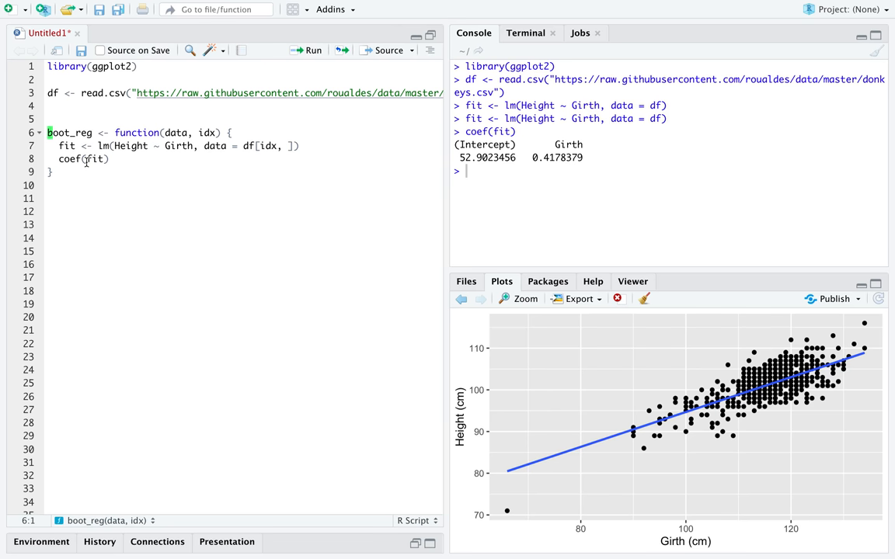
Add b <- boot::boot(df, boot_reg, 1001) below the function and run both.
{"action": "left_click", "coordinate": [50, 199]}
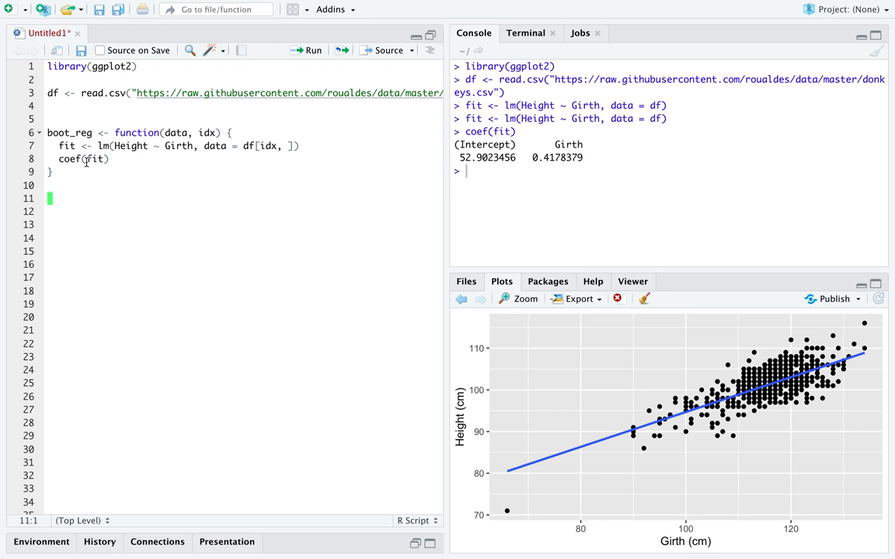
{"action": "type", "text": "b"}
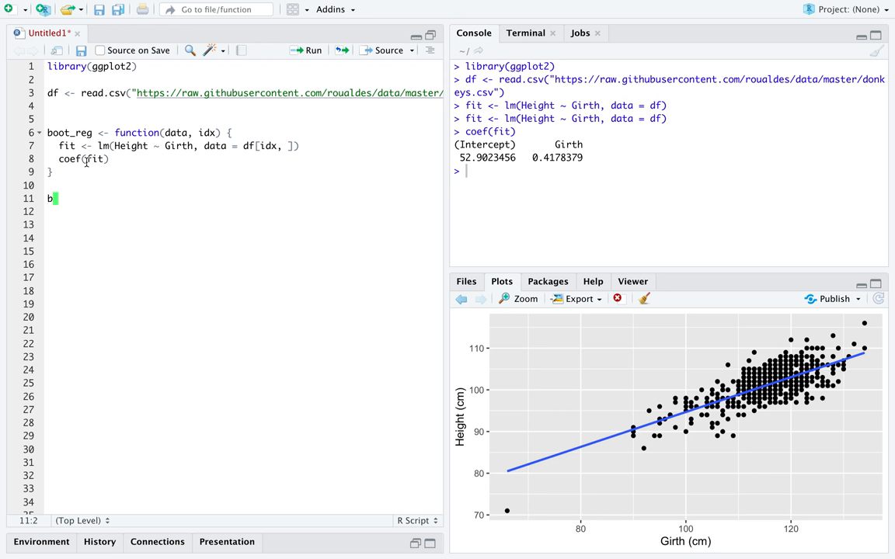
{"action": "type", "text": "<-"}
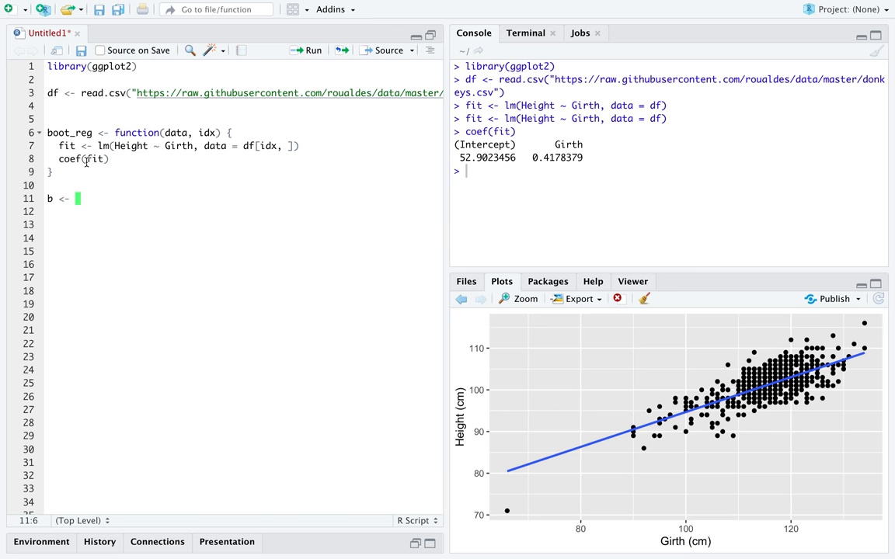
{"action": "type", "text": "boot::"}
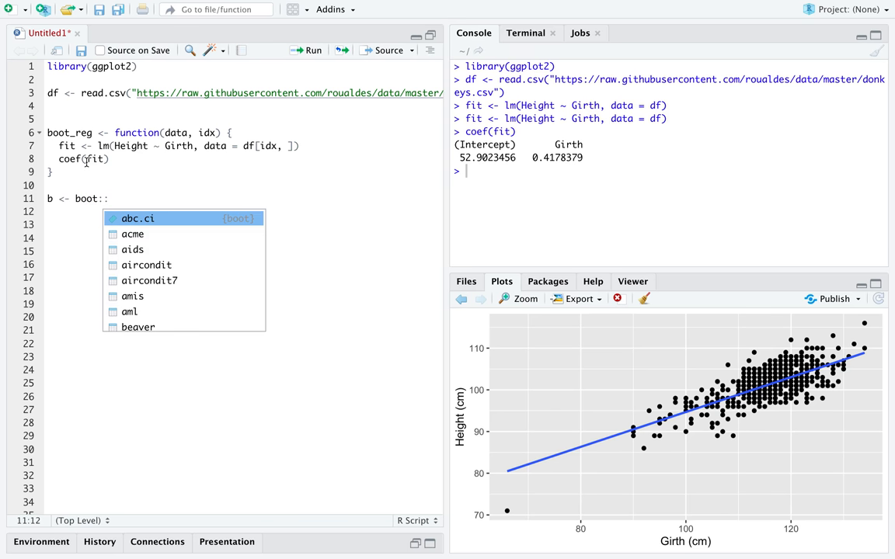
{"action": "type", "text": "boot("}
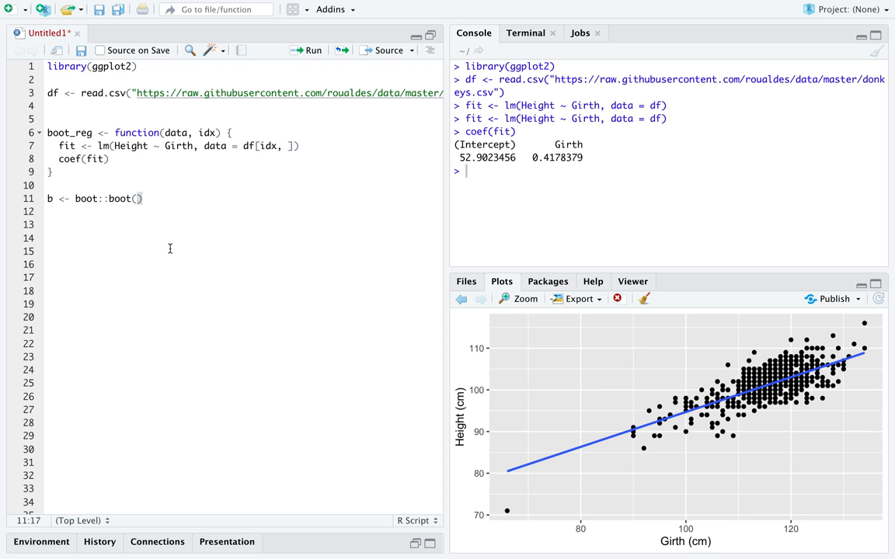
{"action": "mouse_move", "coordinate": [198, 258]}
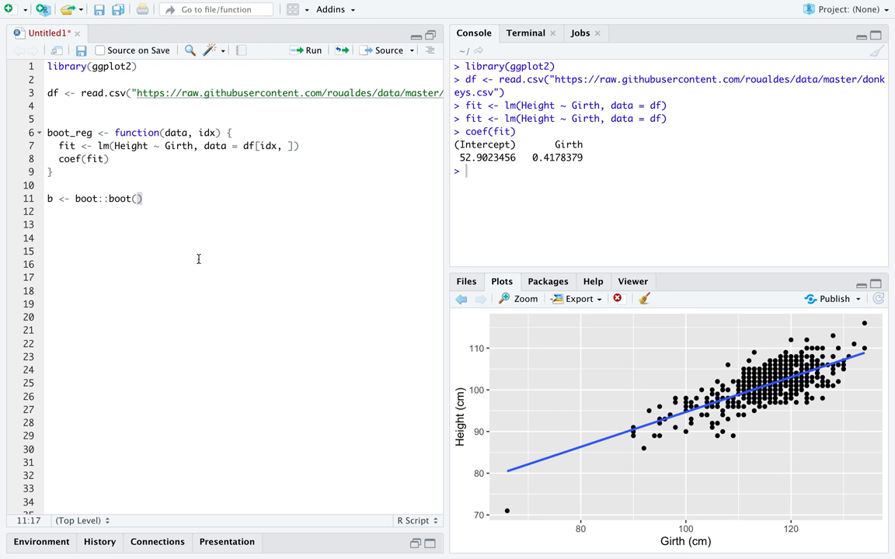
{"action": "mouse_move", "coordinate": [199, 261]}
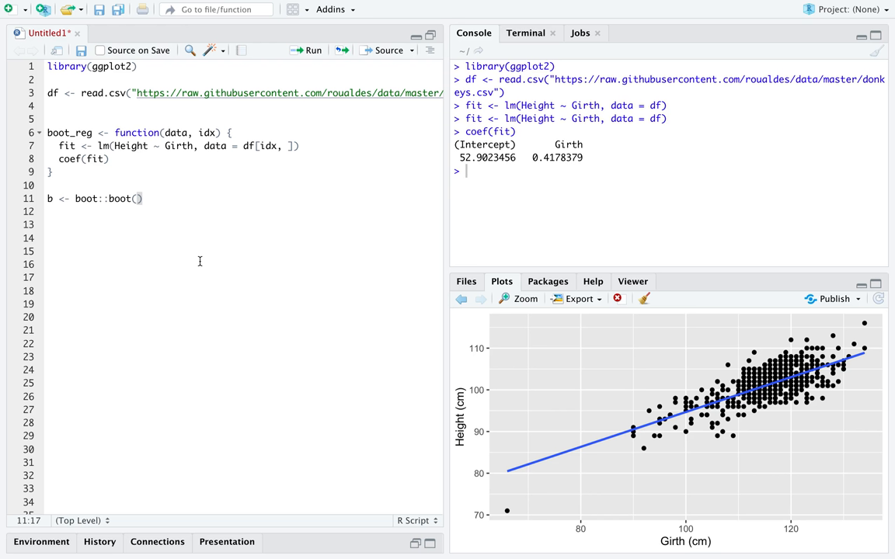
{"action": "type", "text": "df"}
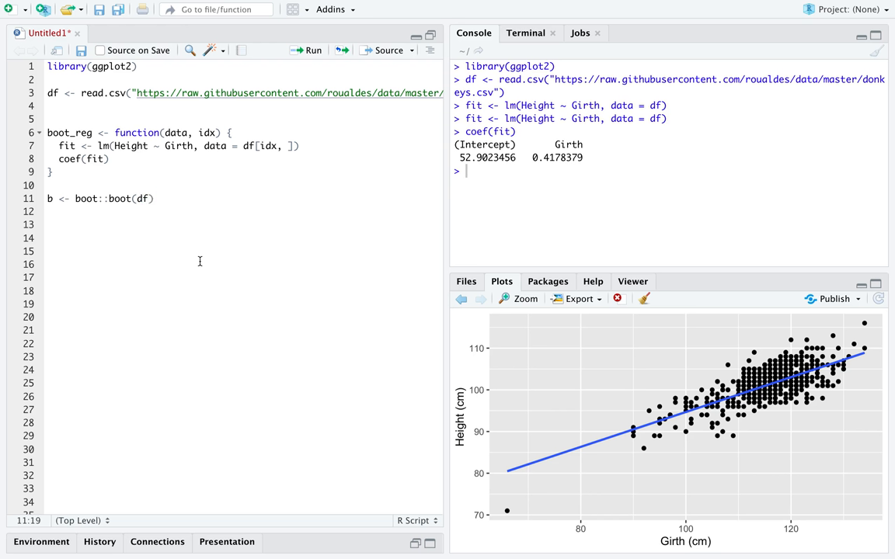
{"action": "type", "text": ", boot"}
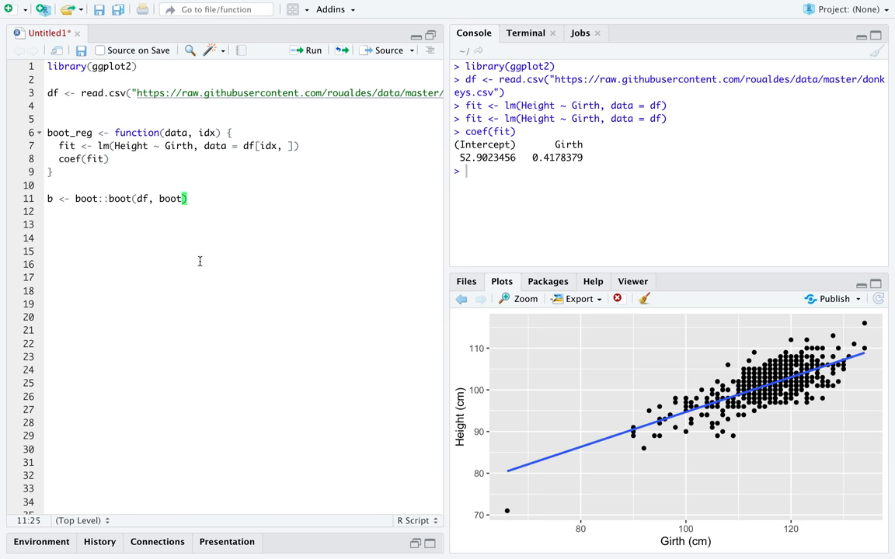
{"action": "type", "text": "_reg"}
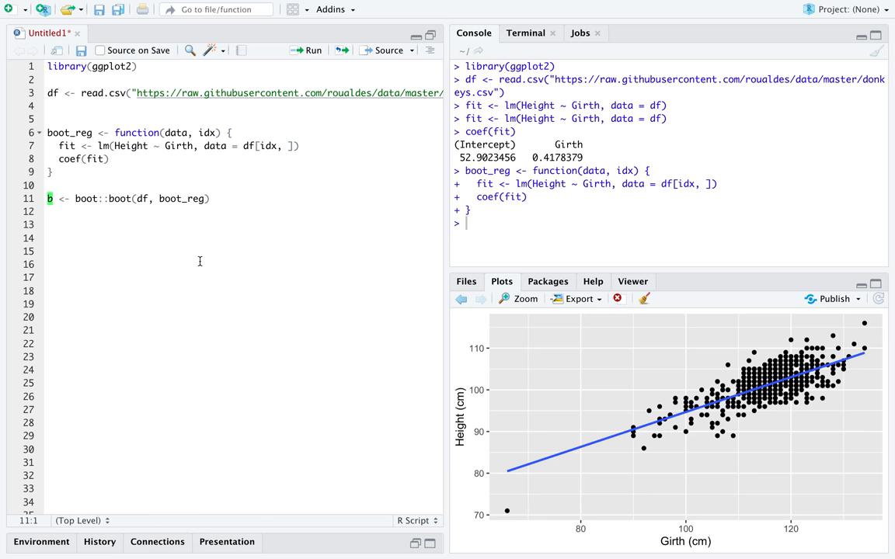
{"action": "type", "text": ", 1001"}
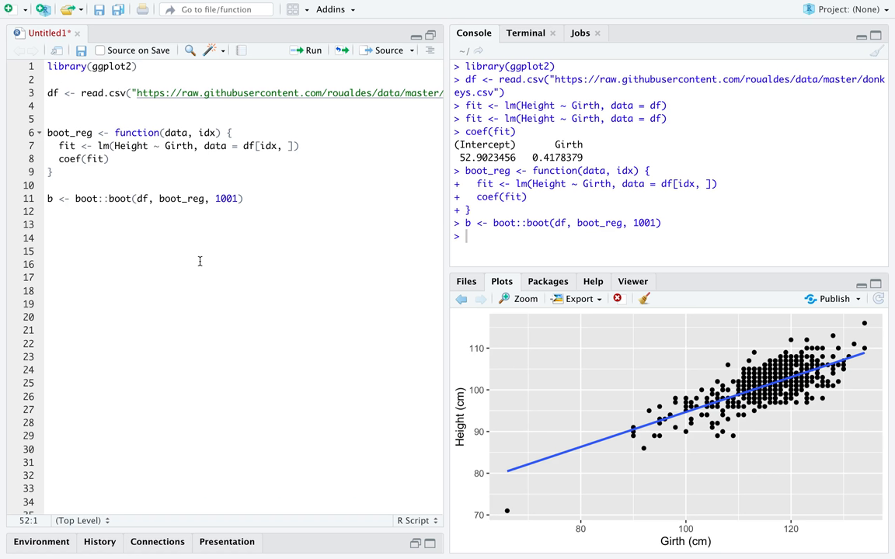
Add and run boot::boot.ci(b, index = 1, type="perc"), giving the intercept interval (48.13, 58.24).
{"action": "left_click", "coordinate": [146, 241]}
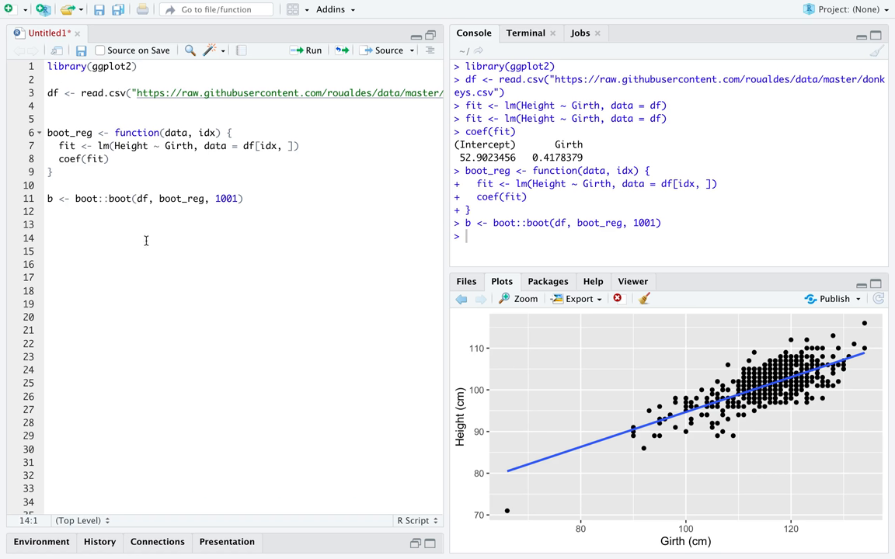
{"action": "type", "text": "boot:"}
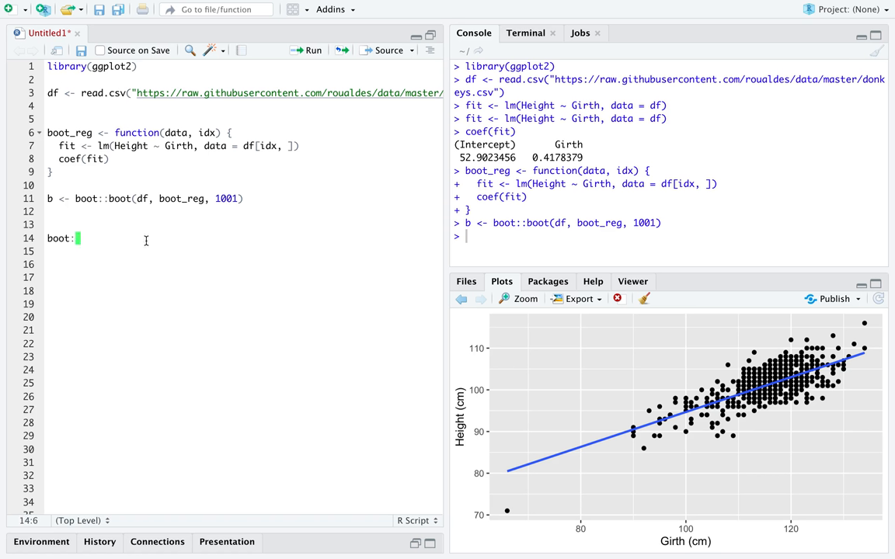
{"action": "type", "text": ":"}
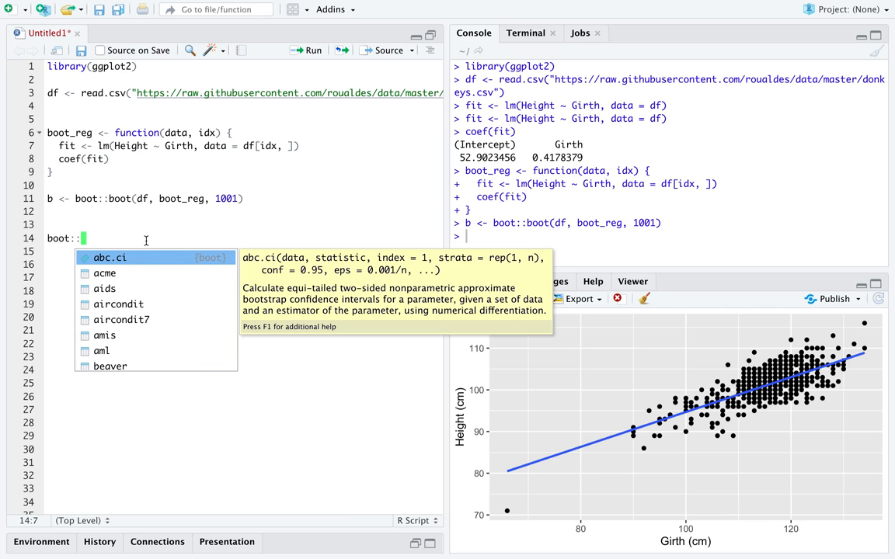
{"action": "type", "text": "boot.ci("}
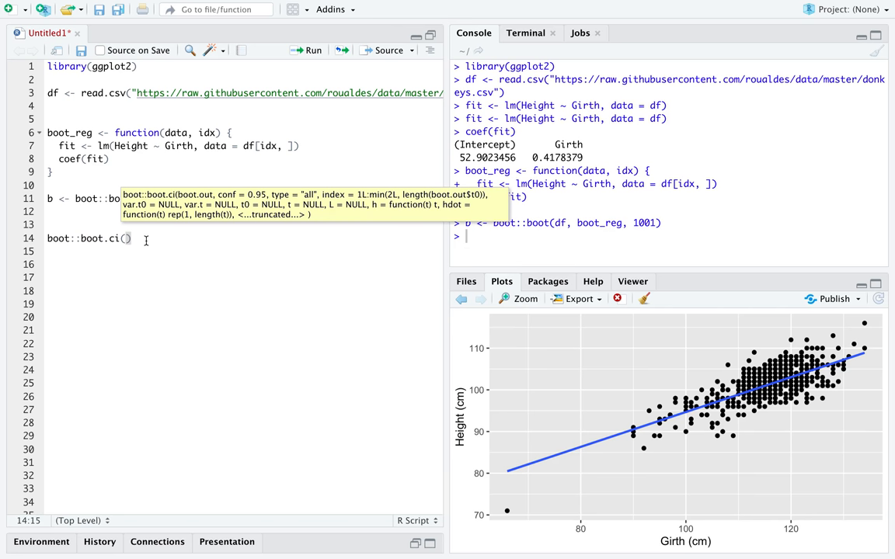
{"action": "type", "text": "b,"}
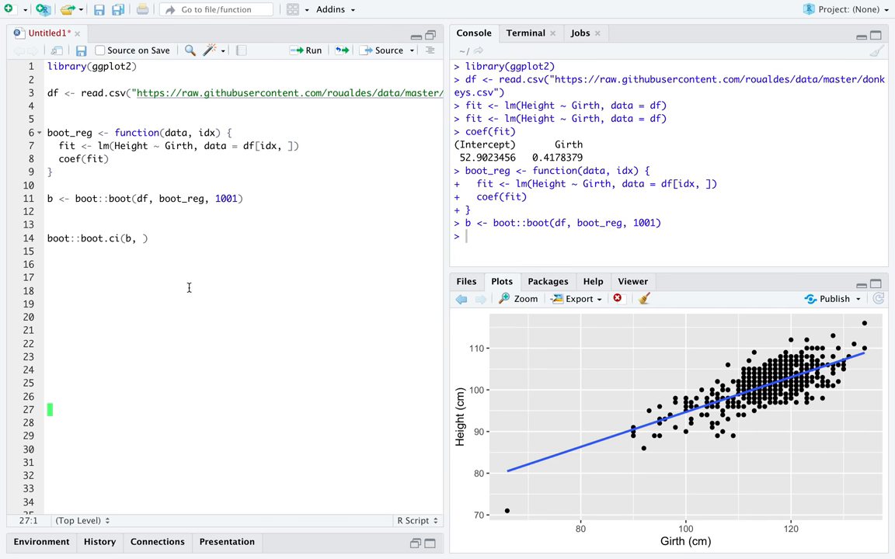
{"action": "type", "text": "#"}
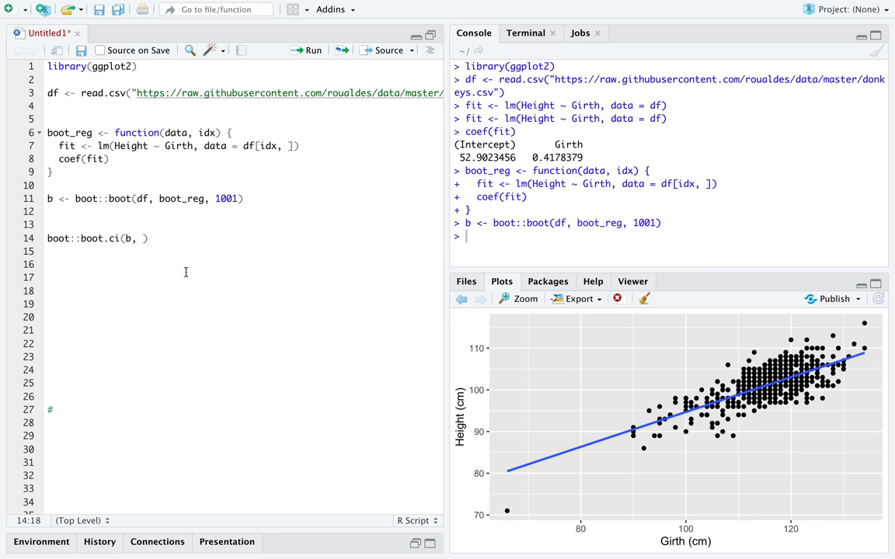
{"action": "type", "text": "index ="}
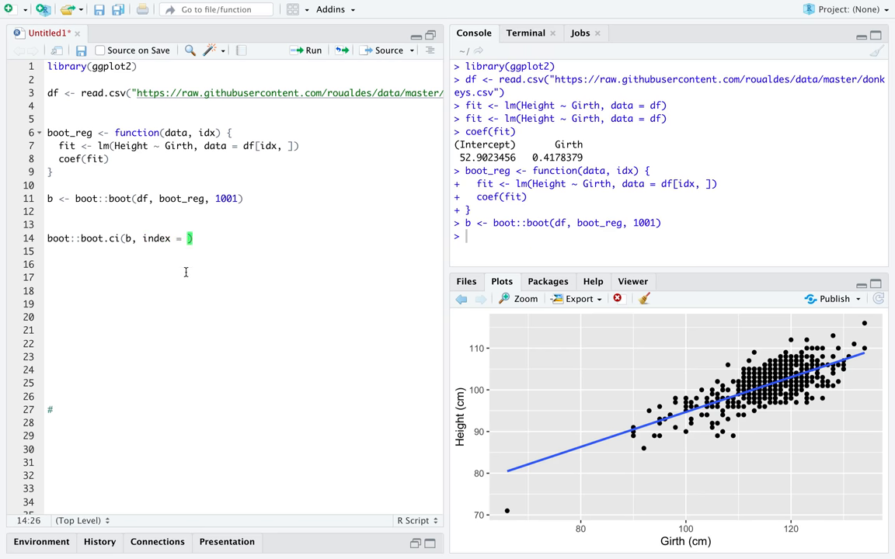
{"action": "type", "text": "1"}
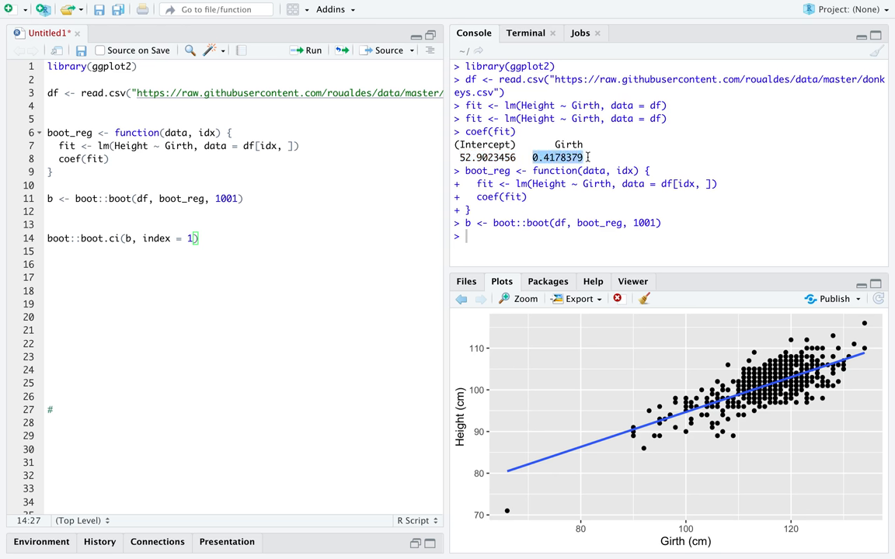
{"action": "left_click", "coordinate": [194, 240]}
{"action": "type", "text": ", "}
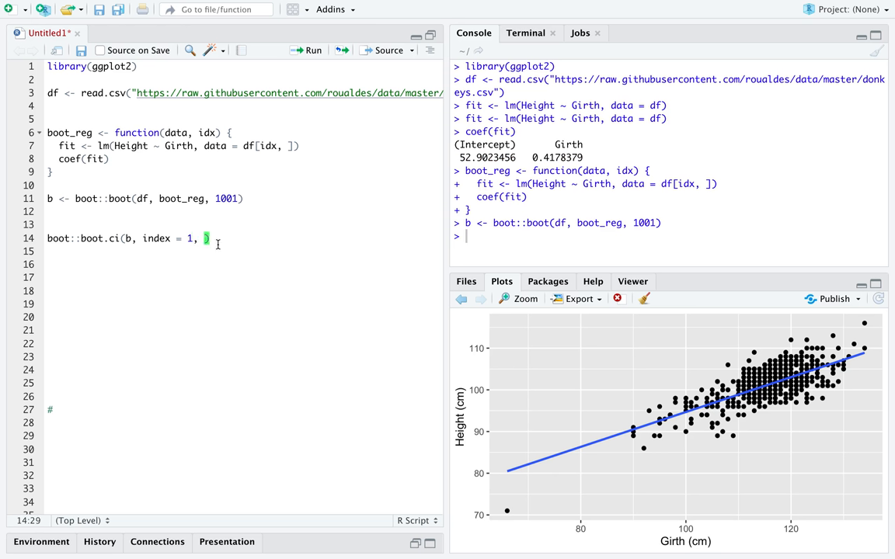
{"action": "type", "text": "type=\""}
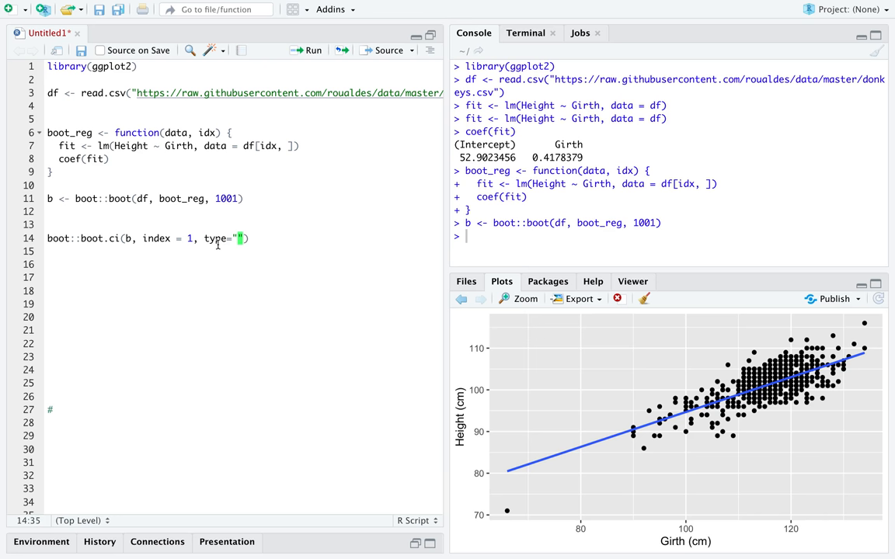
{"action": "type", "text": "perc"}
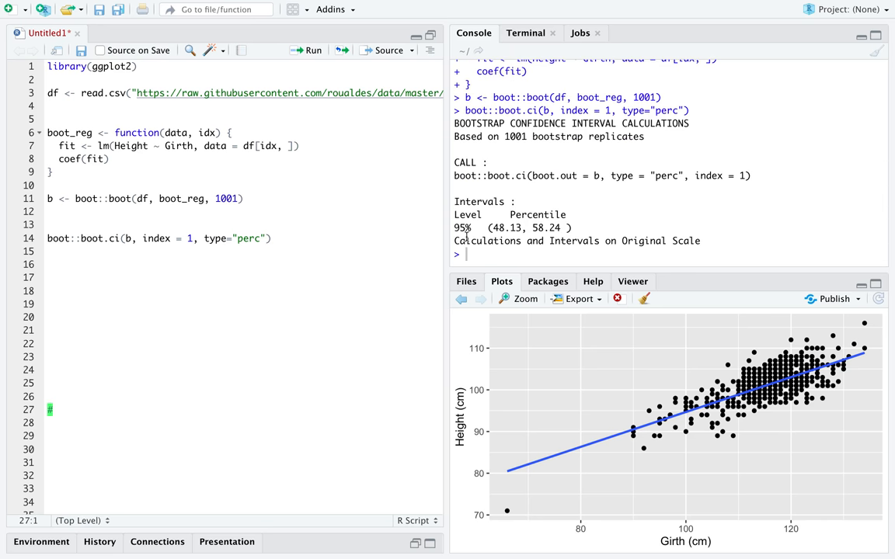
{"action": "mouse_move", "coordinate": [572, 230]}
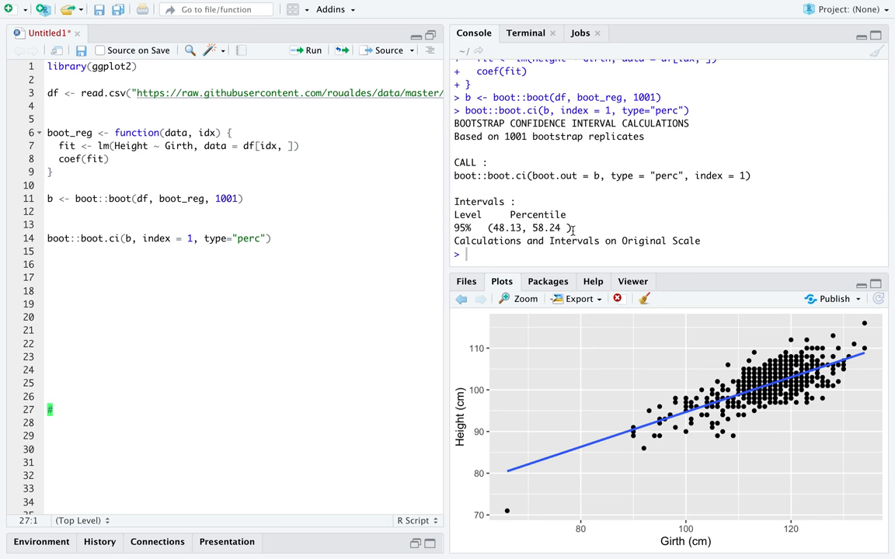
Start the intercept CI comment: when girth is equal to 0, we expect...
{"action": "left_click_drag", "start_coordinate": [491, 227], "coordinate": [572, 226]}
{"action": "type", "text": "## interpret the CI"}
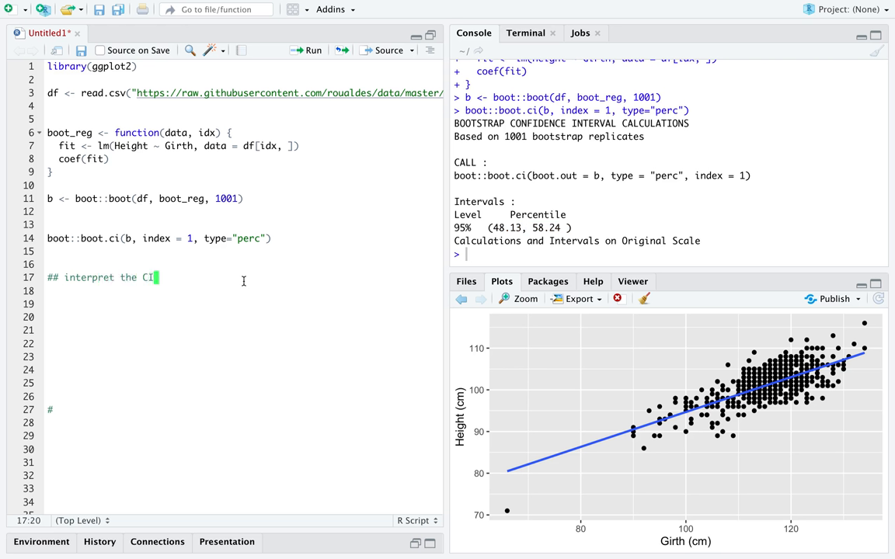
{"action": "type", "text": "for intercept"}
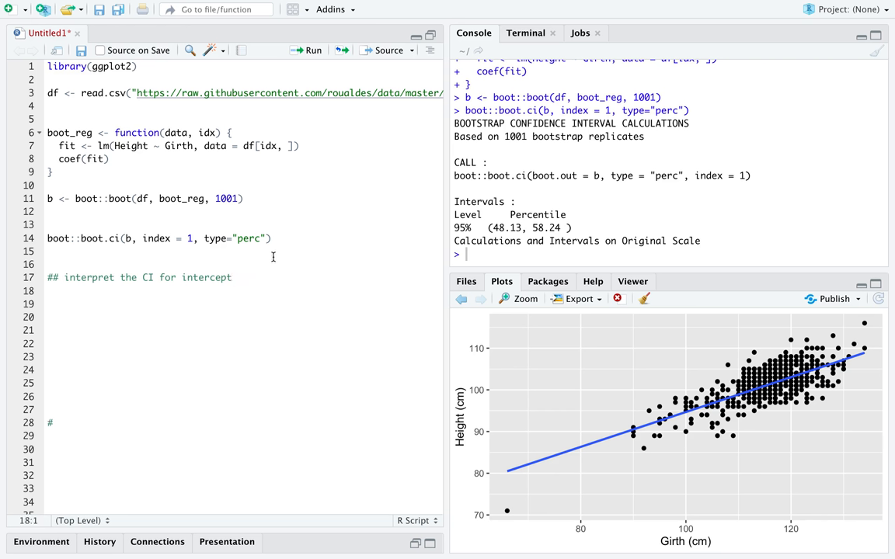
{"action": "type", "text": "## We are 95% confident that when girth"}
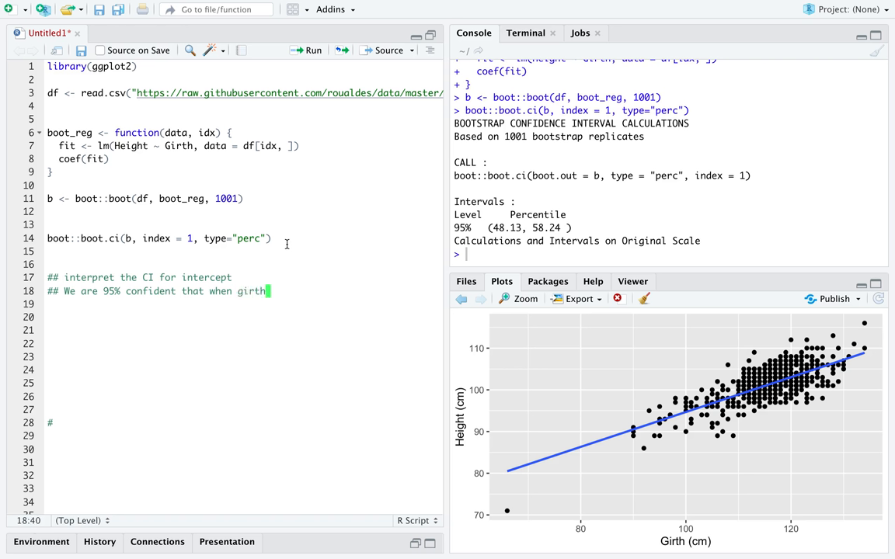
{"action": "type", "text": "is equal to 0,"}
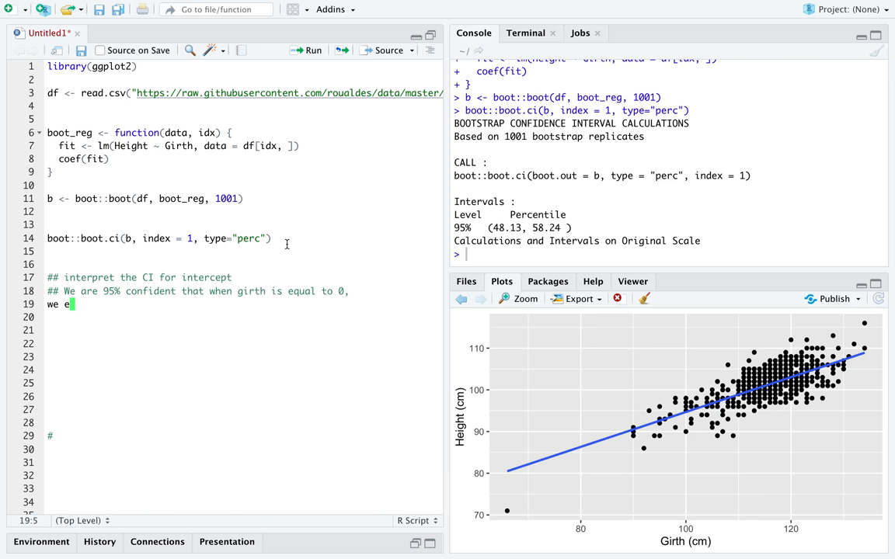
{"action": "type", "text": "xpect"}
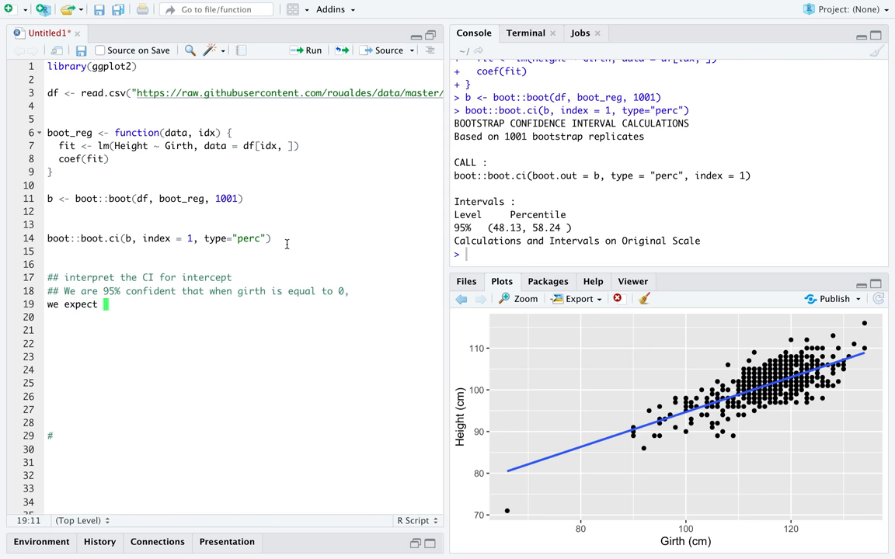
{"action": "type", "text": "the"}
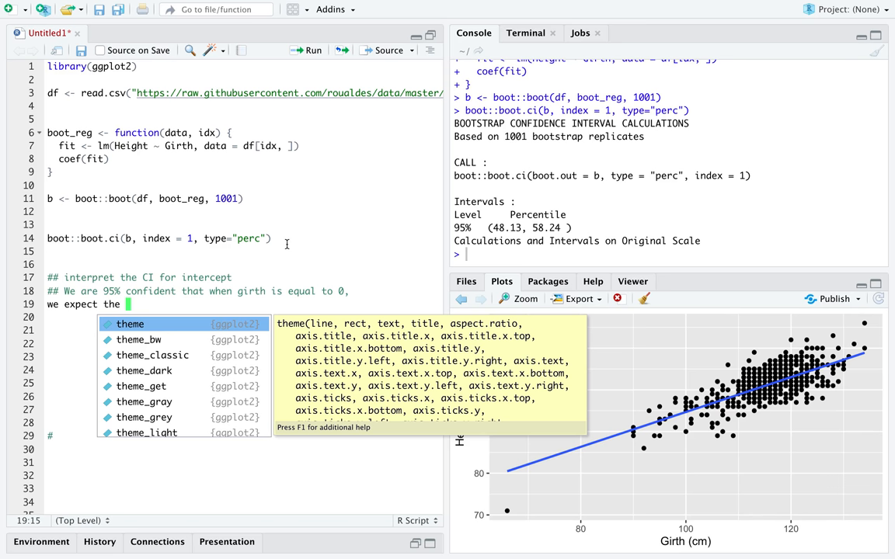
Finish the comment: the average donkey's height between 48.13 and 58.24 cms.
{"action": "type", "text": "av"}
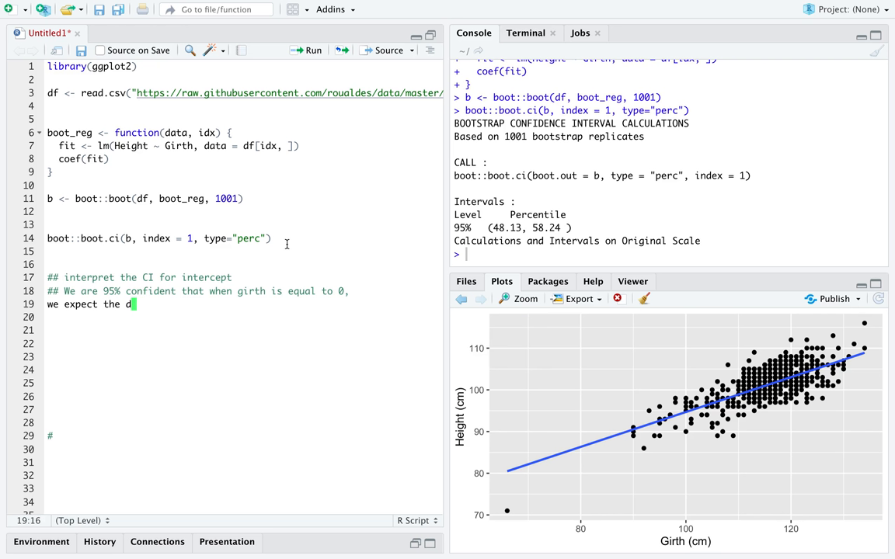
{"action": "type", "text": "onkey's hei"}
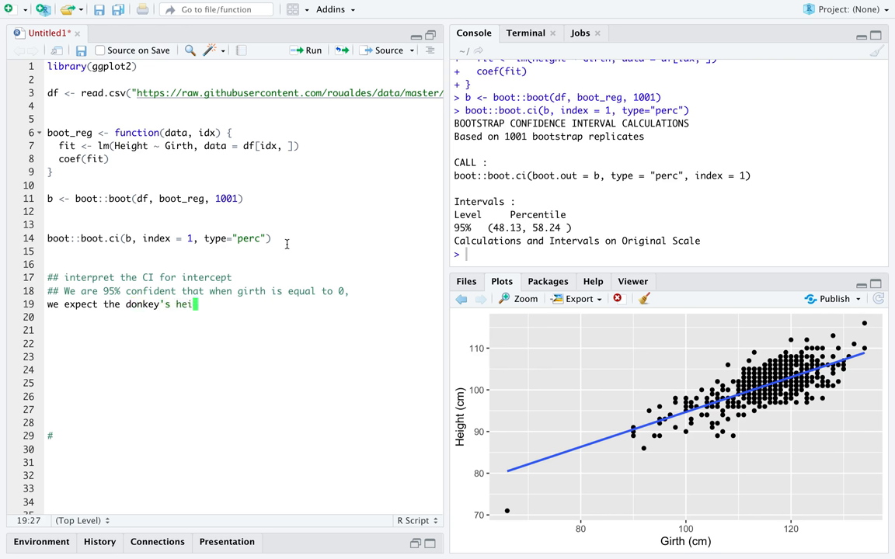
{"action": "type", "text": "ght to between"}
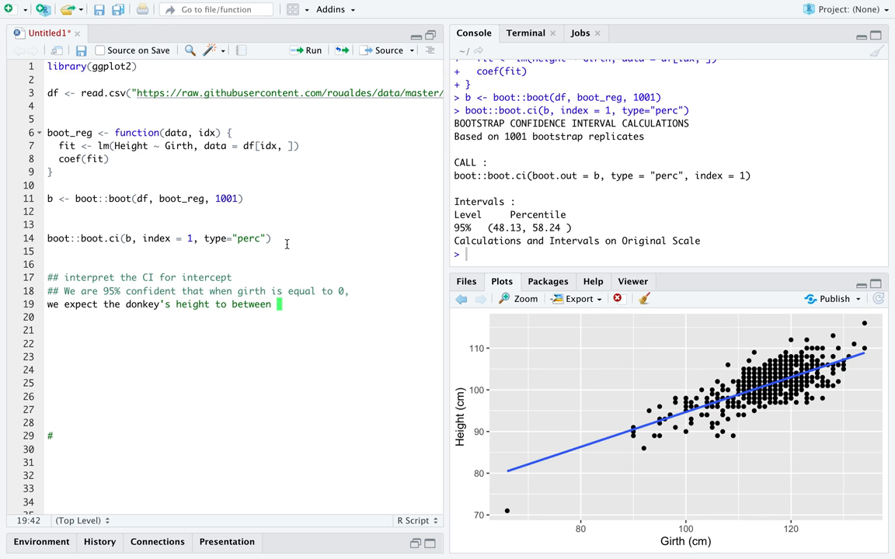
{"action": "type", "text": "48.13 a"}
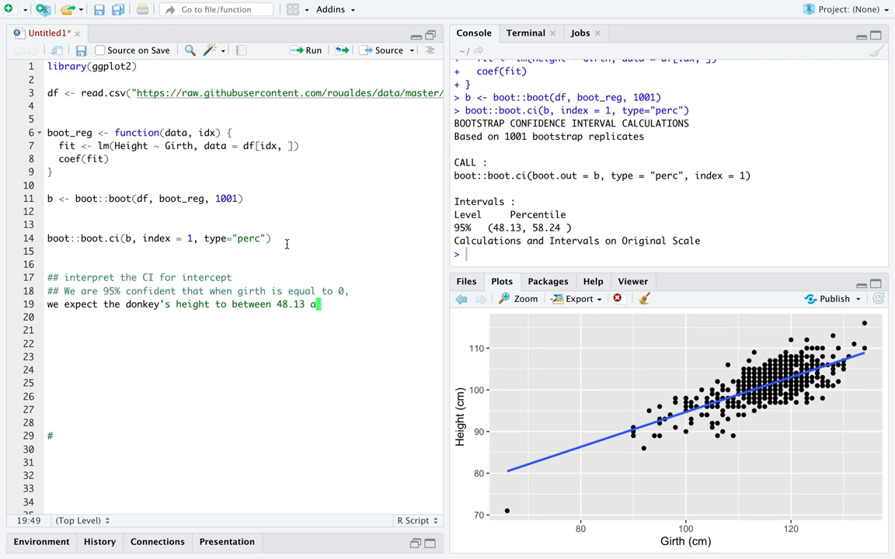
{"action": "type", "text": "nd 58.24 cms."}
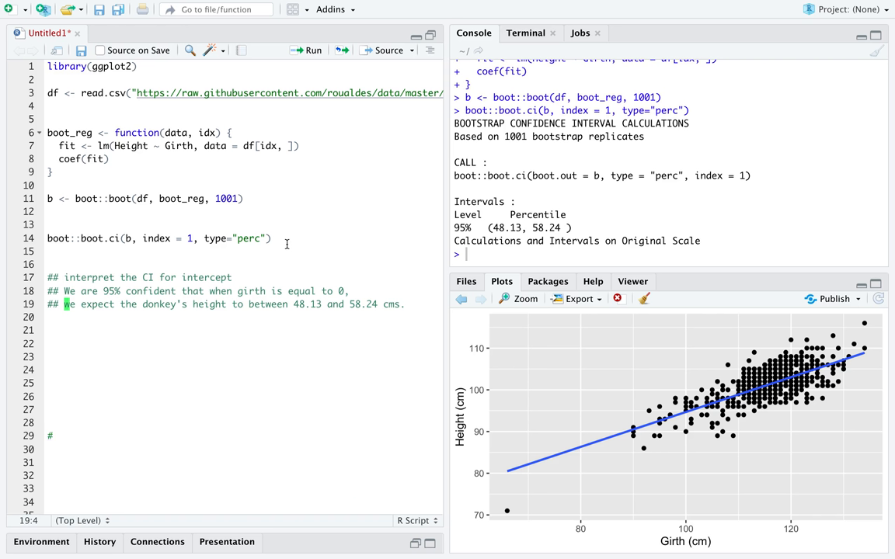
{"action": "mouse_move", "coordinate": [323, 321]}
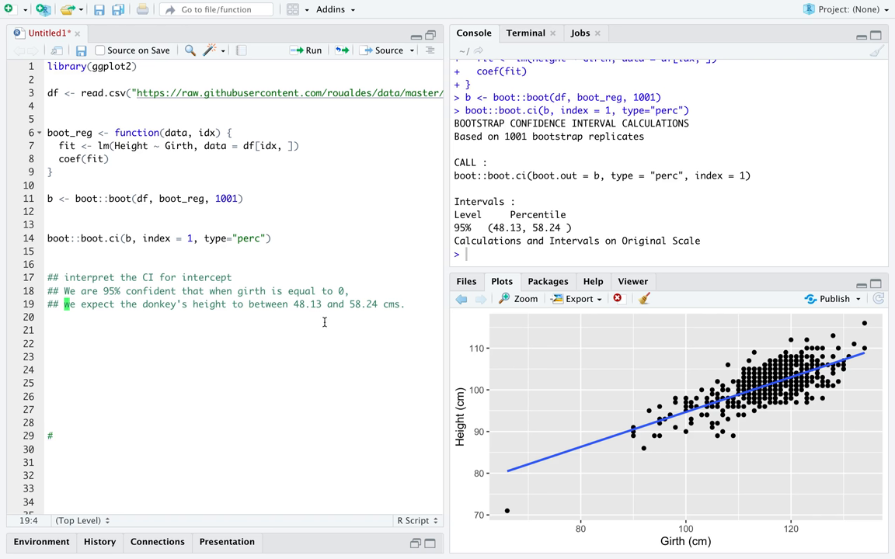
{"action": "mouse_move", "coordinate": [553, 229]}
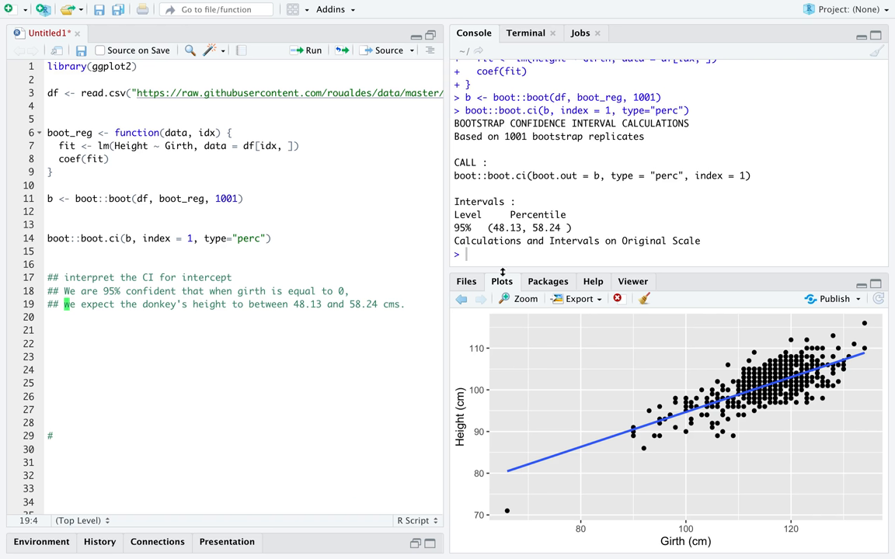
Review the intercept comment wording and bounds, then begin a new '## in' comment line below.
{"action": "left_click", "coordinate": [68, 292]}
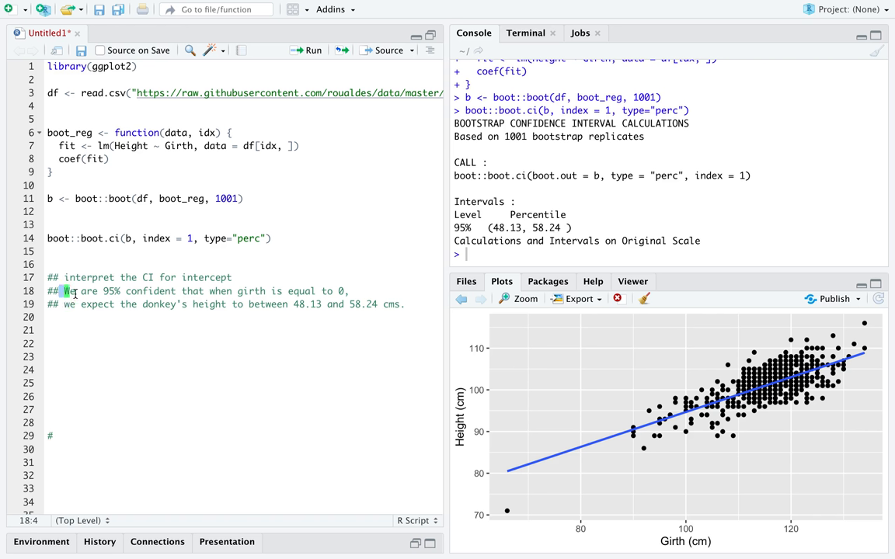
{"action": "left_click_drag", "start_coordinate": [64, 292], "coordinate": [221, 292]}
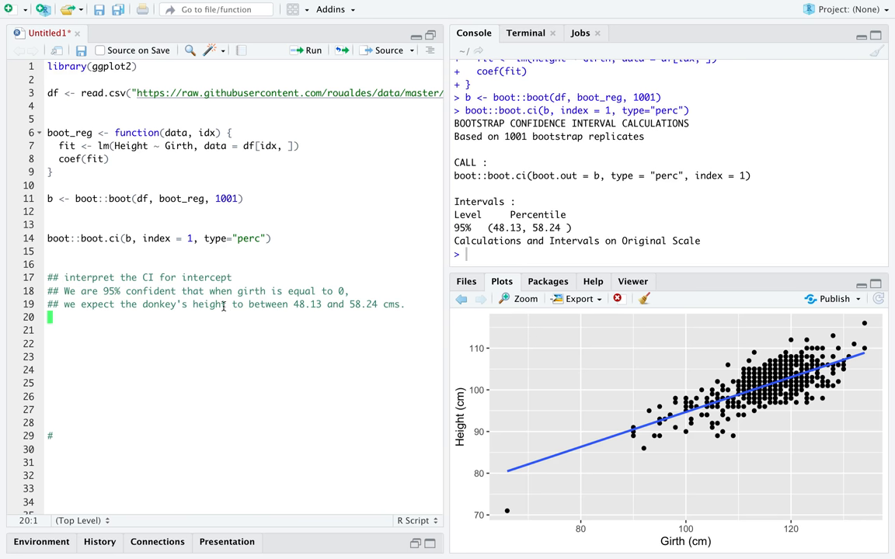
{"action": "left_click_drag", "start_coordinate": [208, 292], "coordinate": [339, 292]}
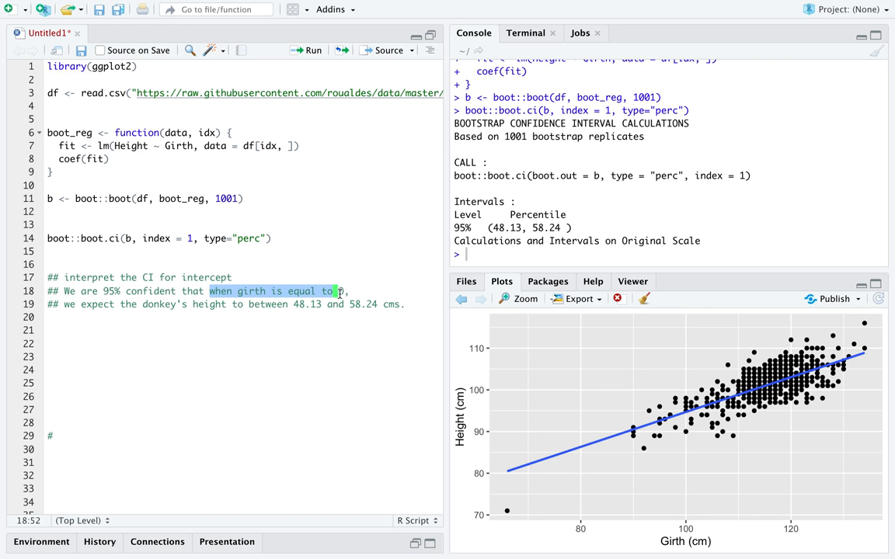
{"action": "type", "text": "0"}
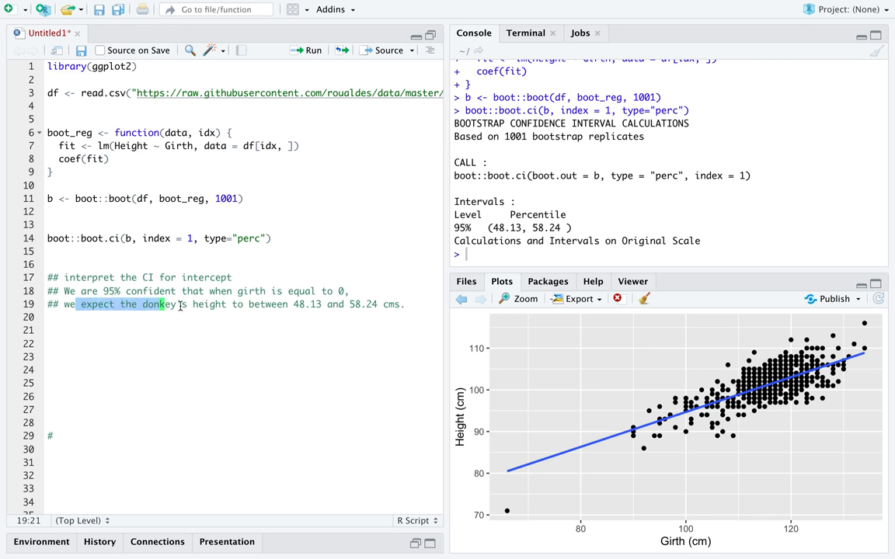
{"action": "type", "text": "'s"}
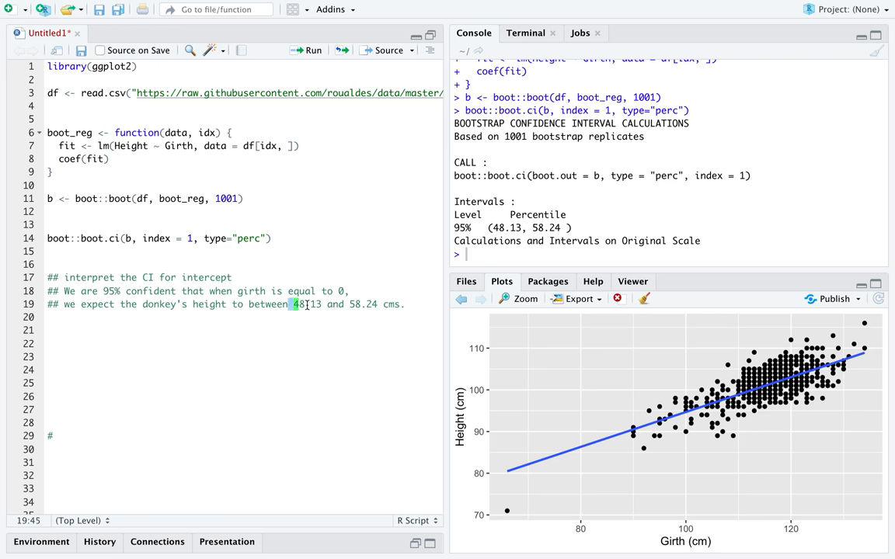
{"action": "left_click_drag", "start_coordinate": [292, 303], "coordinate": [379, 303]}
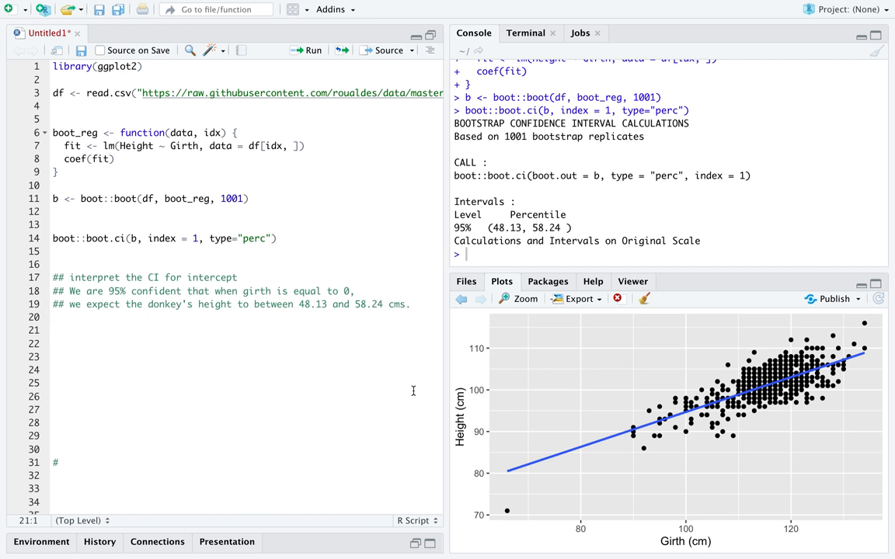
{"action": "type", "text": "## in"}
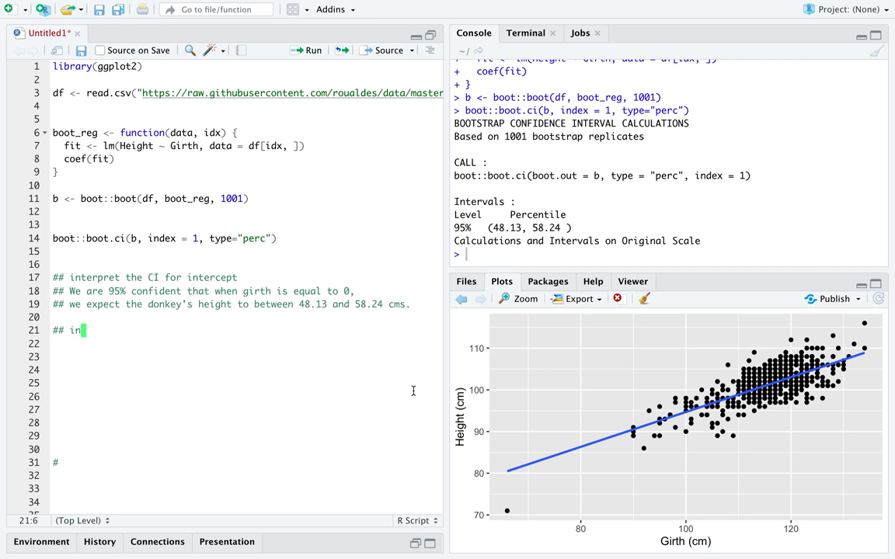
Write the 'interpret the CI for slope' header and the 95% confidence lead-in comment.
{"action": "type", "text": "terpret the CI"}
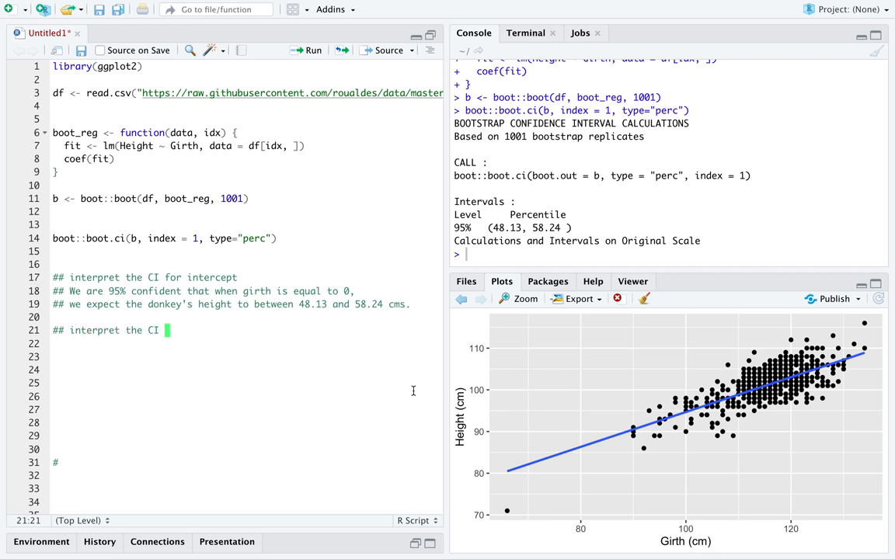
{"action": "type", "text": "for slope"}
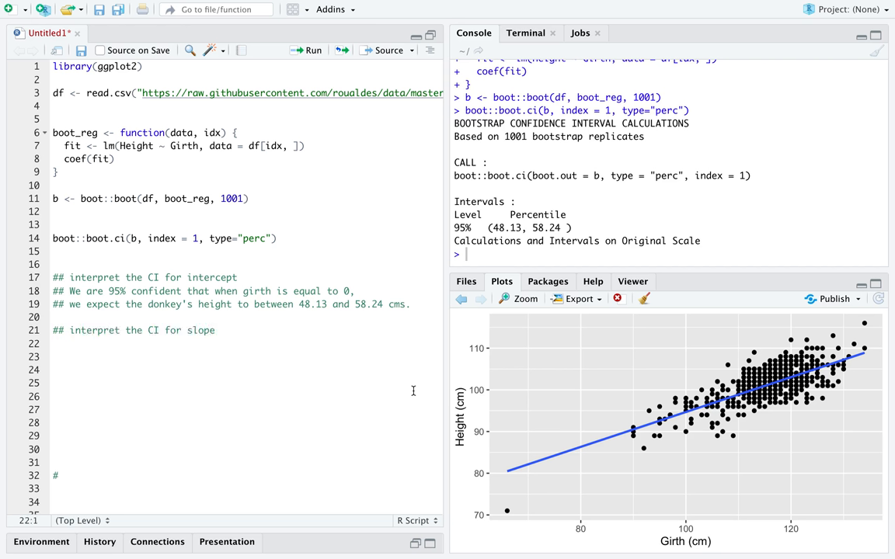
{"action": "type", "text": "## We are"}
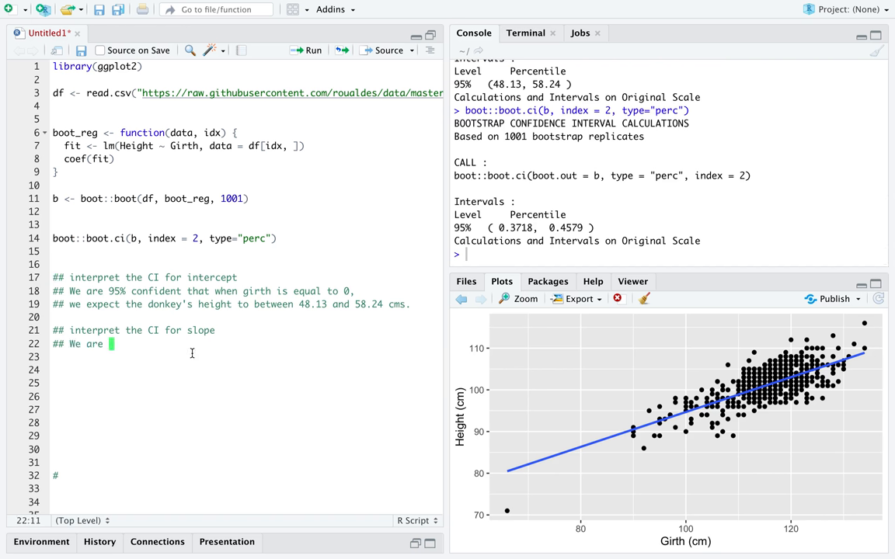
{"action": "type", "text": "95% confident that for every"}
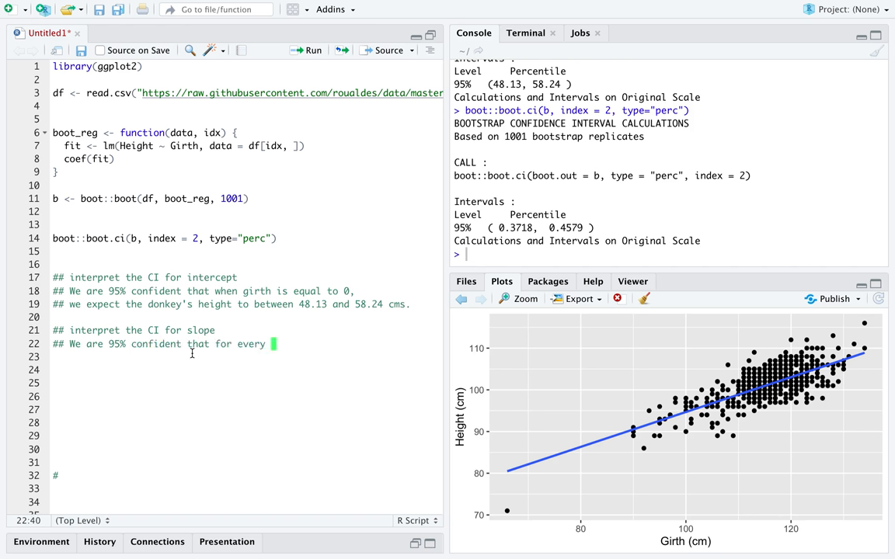
Comment that a 1 cm increase in girth raises expected height by between 0.37 and 0.46 cms.
{"action": "type", "text": "1 cm increase"}
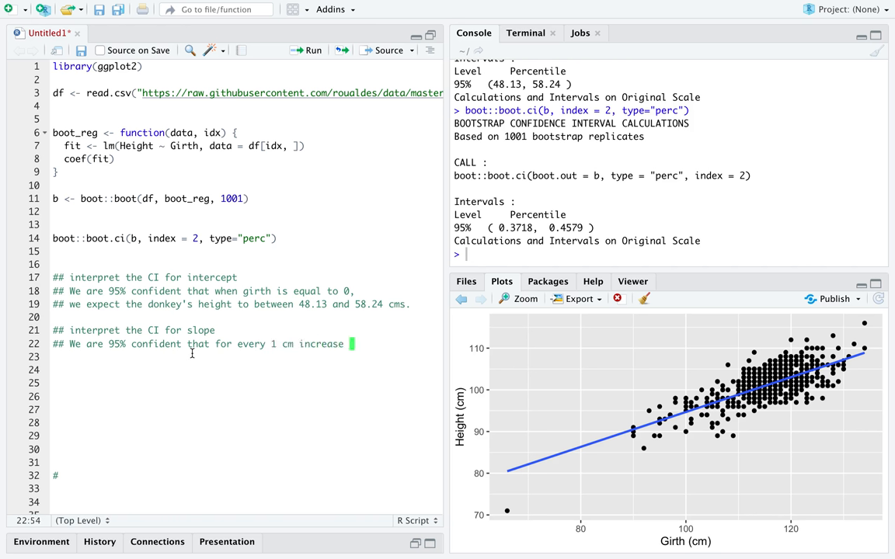
{"action": "type", "text": "in girth,"}
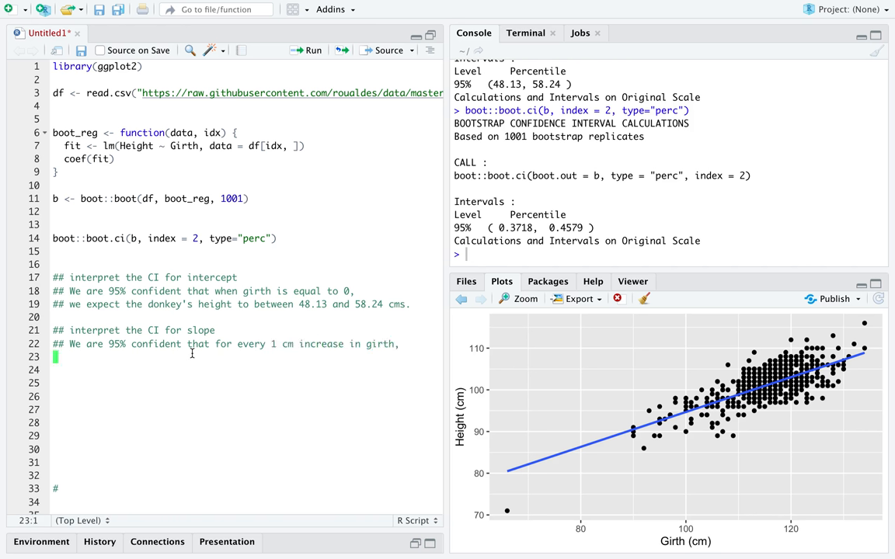
{"action": "type", "text": "## we expect the donkey's"}
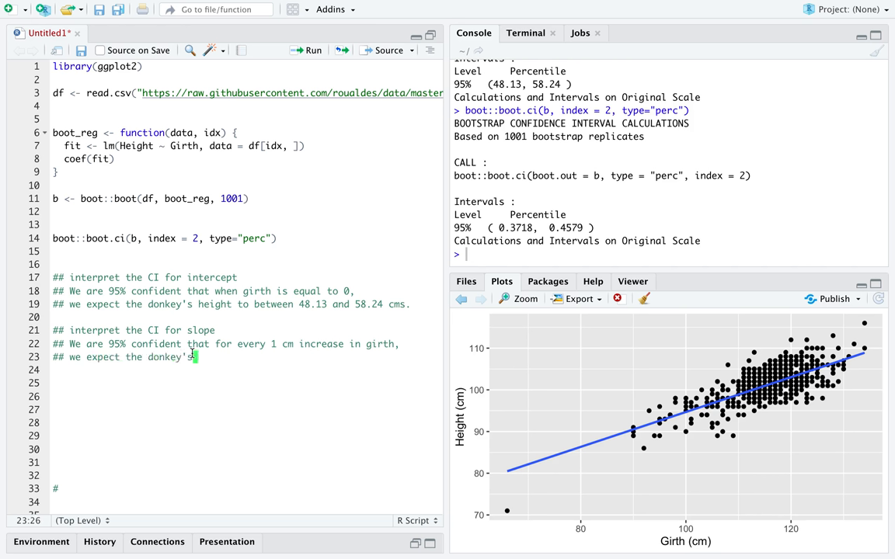
{"action": "type", "text": "height to ncrease by"}
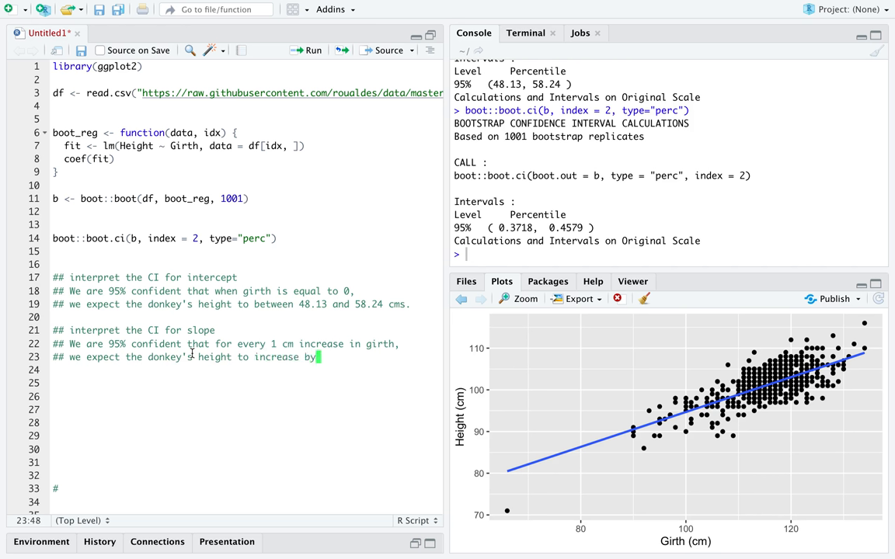
{"action": "type", "text": "between"}
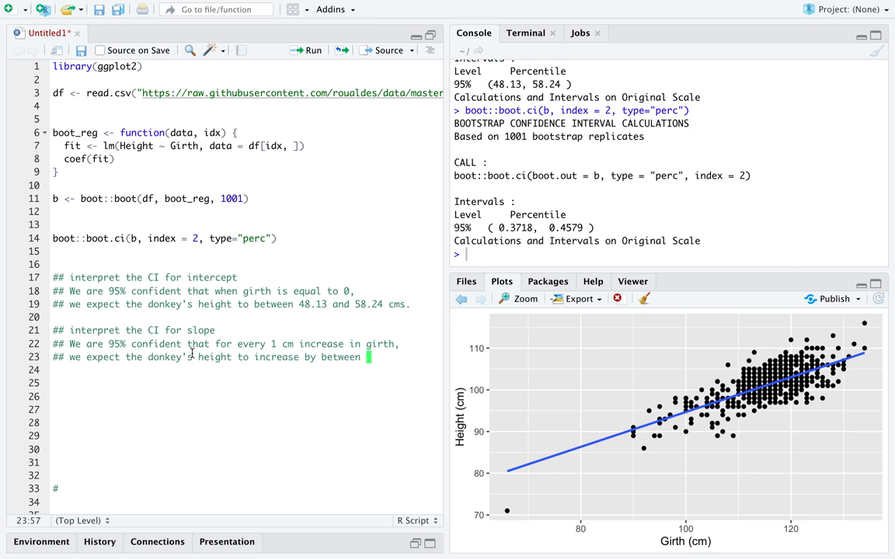
{"action": "type", "text": "0.3"}
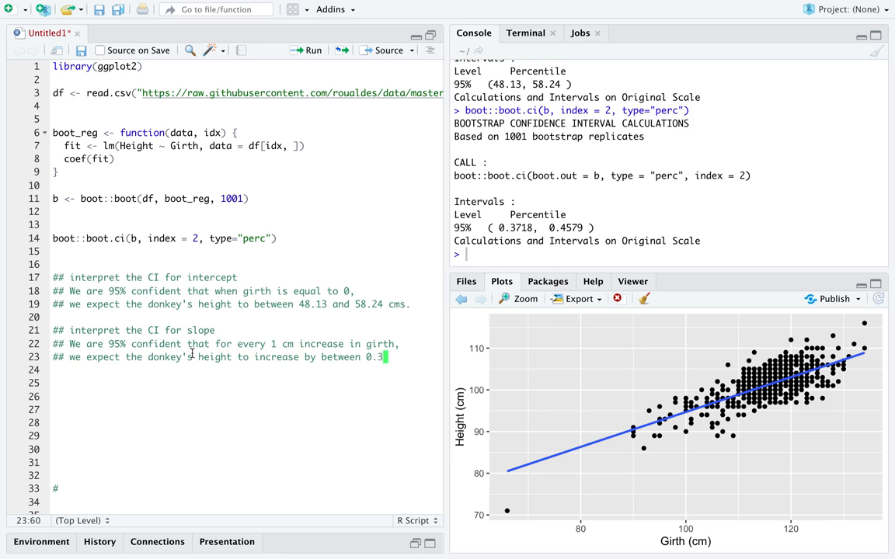
{"action": "type", "text": "7 and 0.46 cms."}
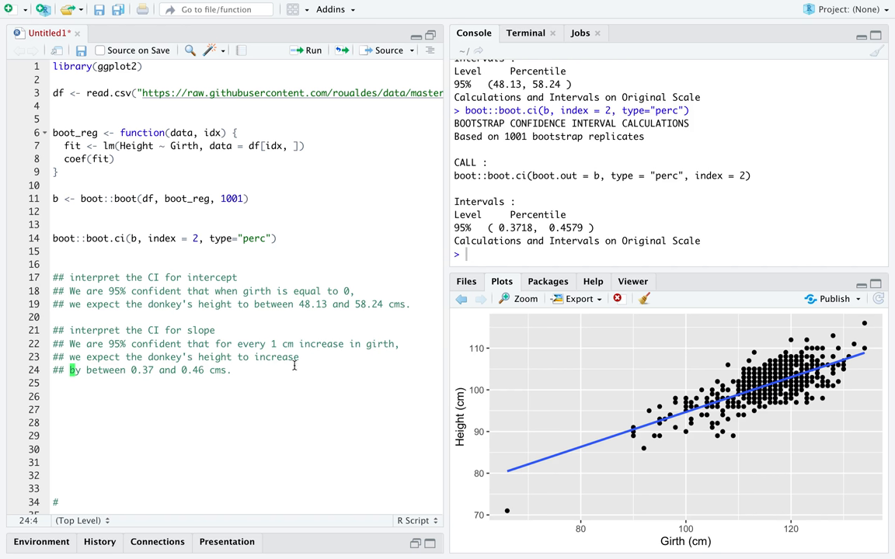
{"action": "mouse_move", "coordinate": [230, 438]}
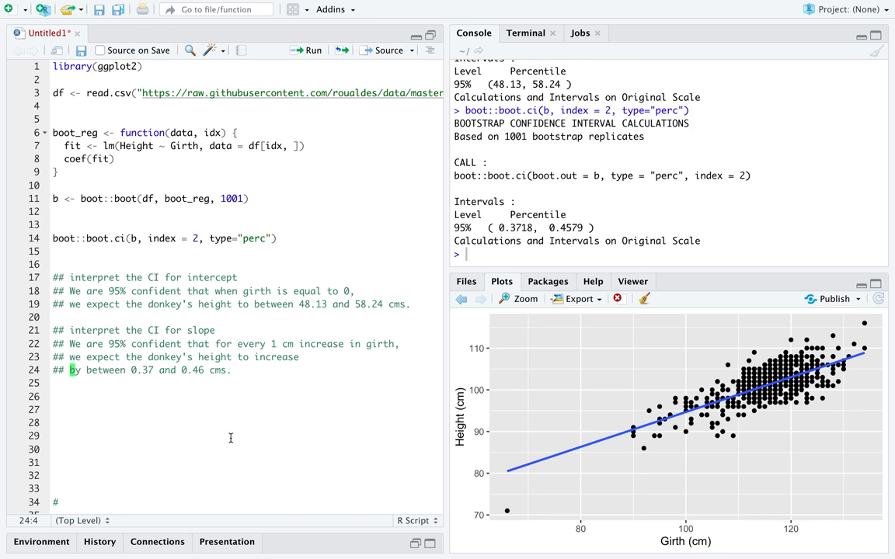
{"action": "double_click", "coordinate": [147, 345]}
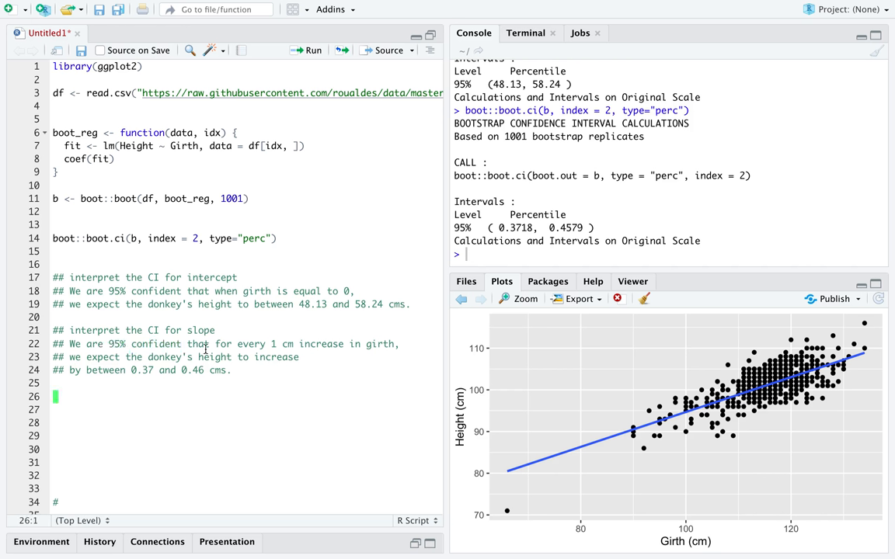
{"action": "left_click_drag", "start_coordinate": [216, 345], "coordinate": [391, 344]}
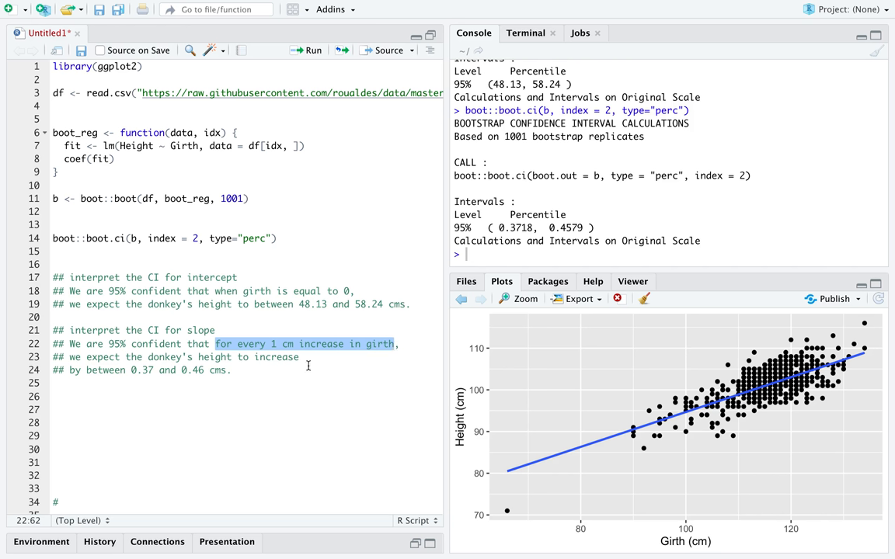
{"action": "double_click", "coordinate": [73, 356]}
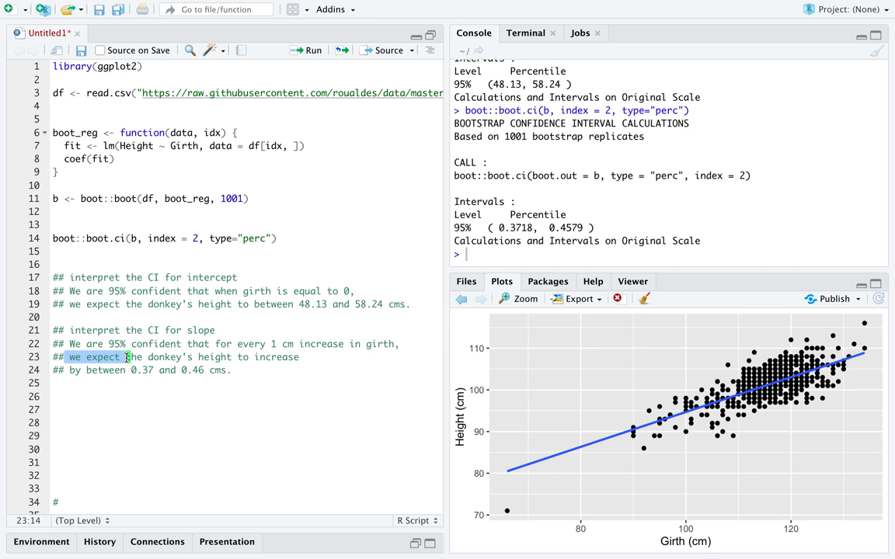
{"action": "mouse_move", "coordinate": [193, 355]}
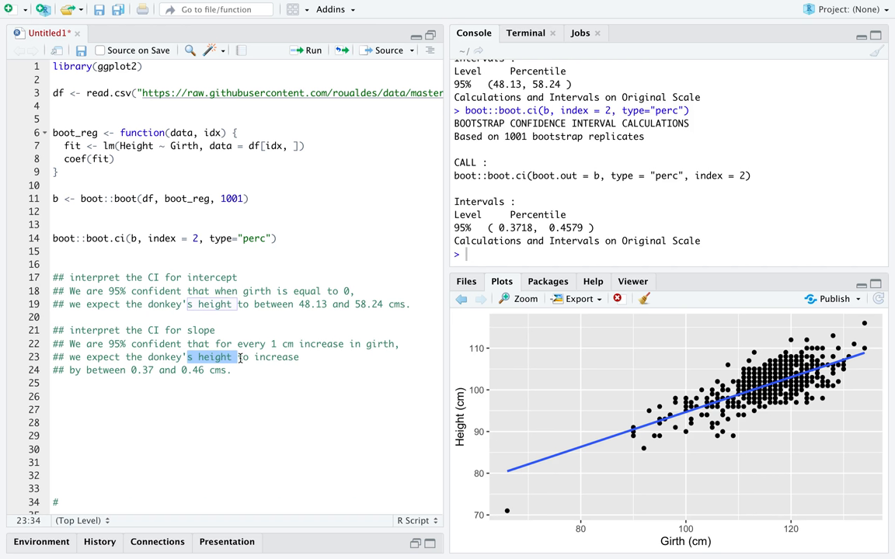
{"action": "mouse_move", "coordinate": [233, 369]}
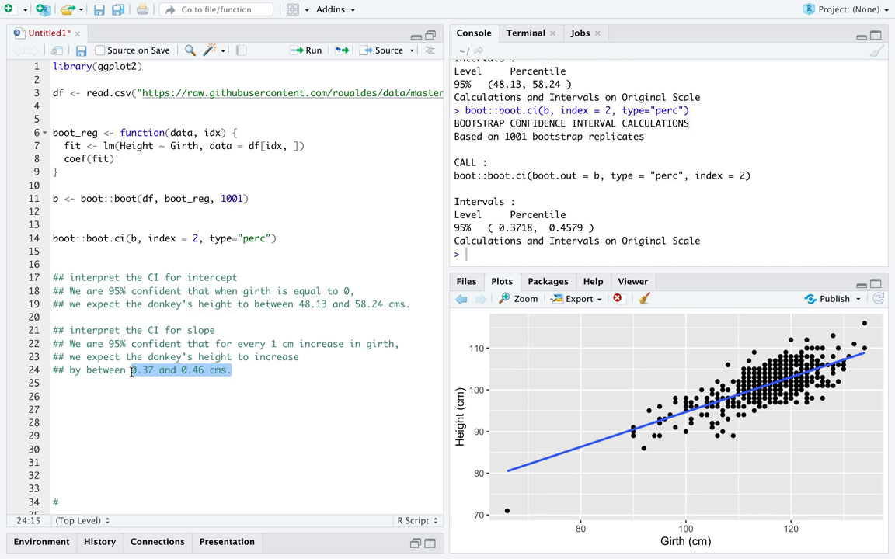
{"action": "left_click", "coordinate": [56, 398]}
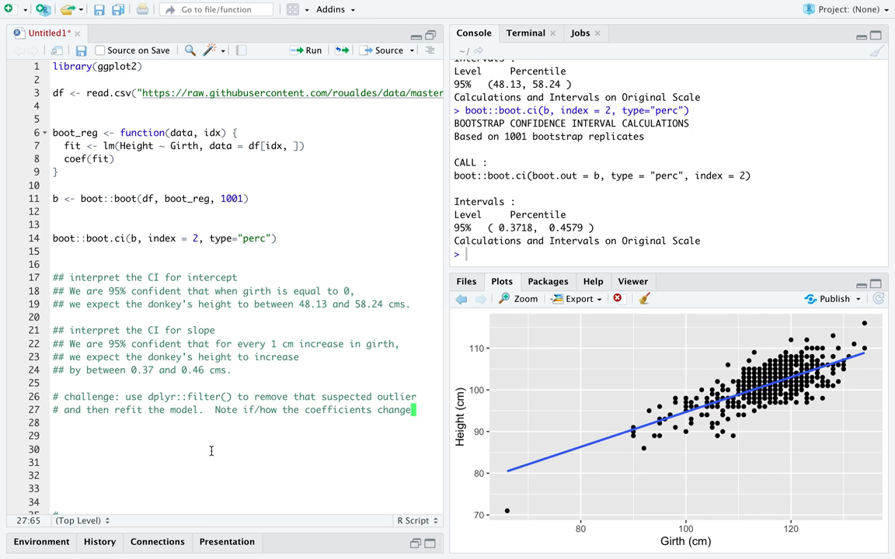
{"action": "mouse_move", "coordinate": [506, 521]}
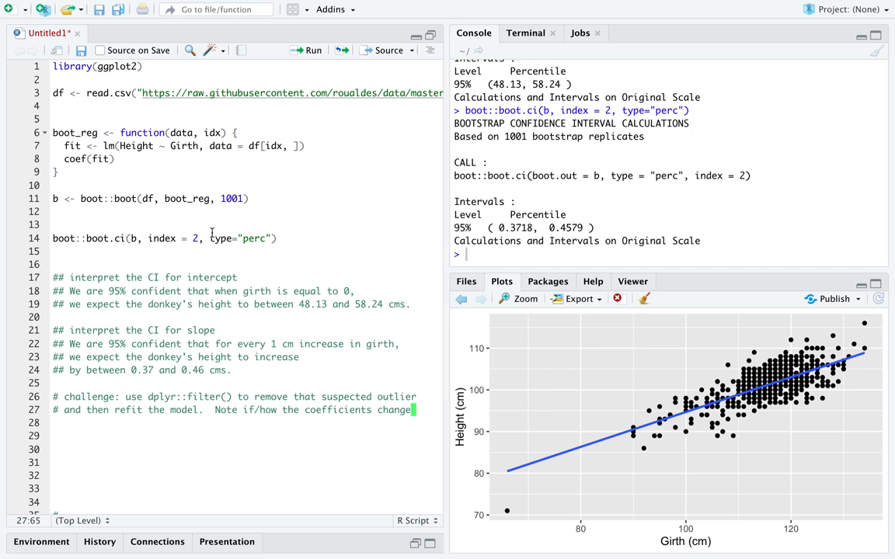
{"action": "mouse_move", "coordinate": [199, 305]}
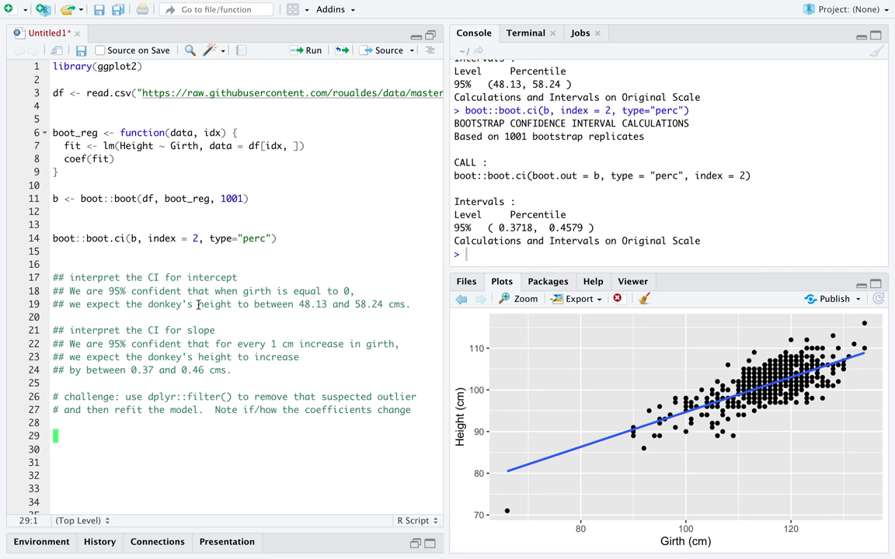
Write quantile(b$t[,2], c(0.1, 0.5, 0.9)) for the bootstrapped slope estimates.
{"action": "type", "text": "$t"}
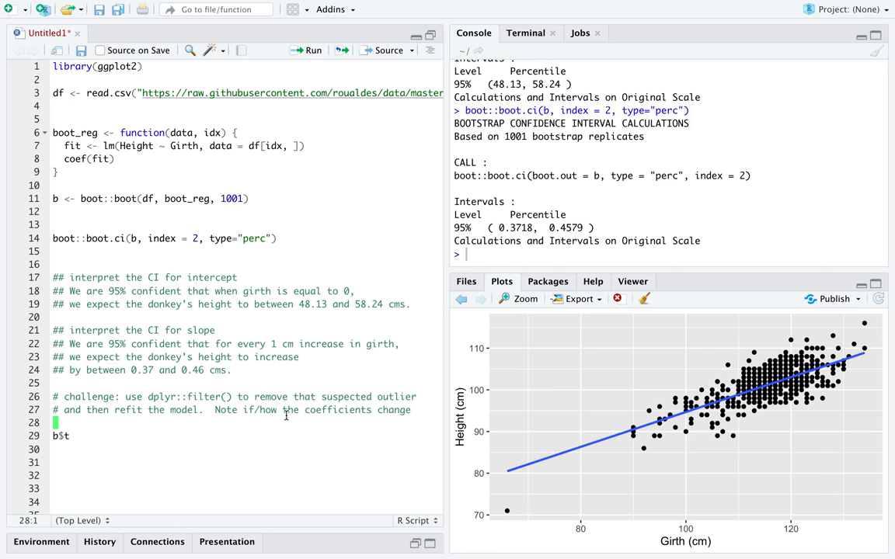
{"action": "mouse_move", "coordinate": [78, 433]}
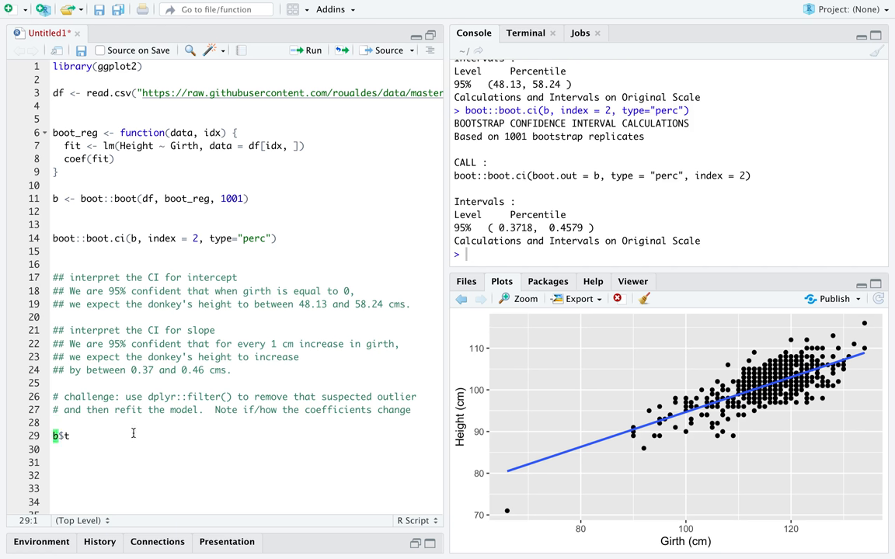
{"action": "type", "text": "median(b$t)"}
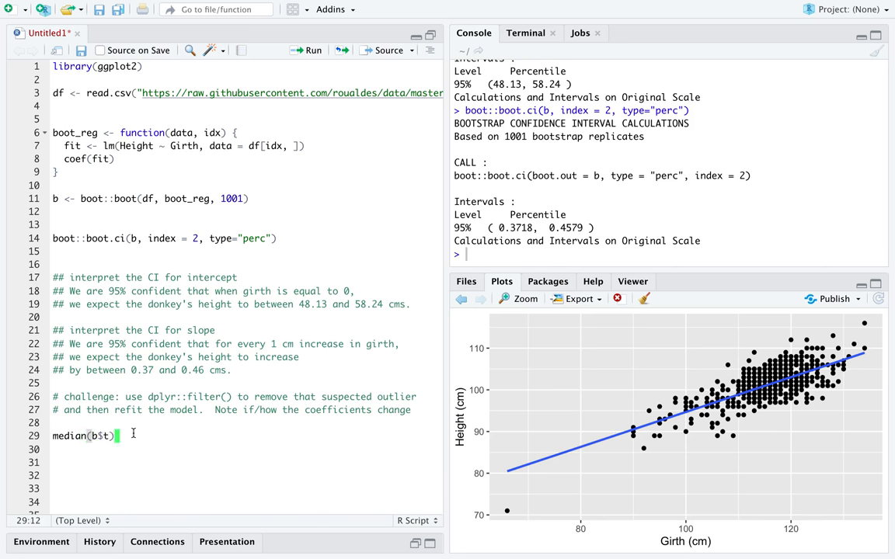
{"action": "type", "text": "quantile"}
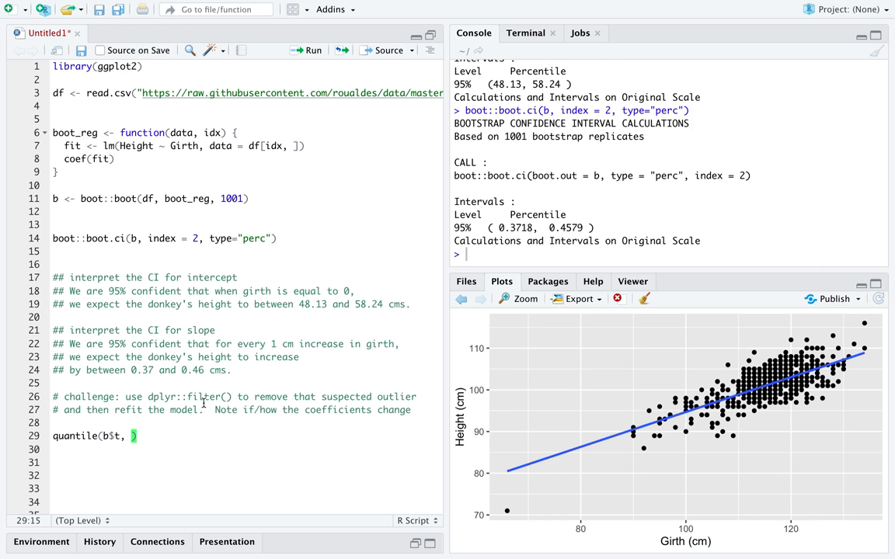
{"action": "type", "text": "c"}
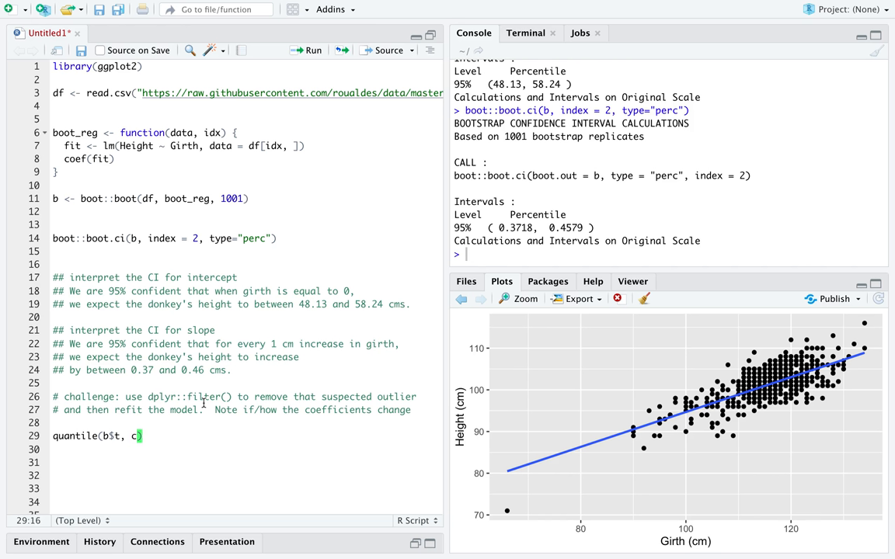
{"action": "type", "text": "0.1, 0.5"}
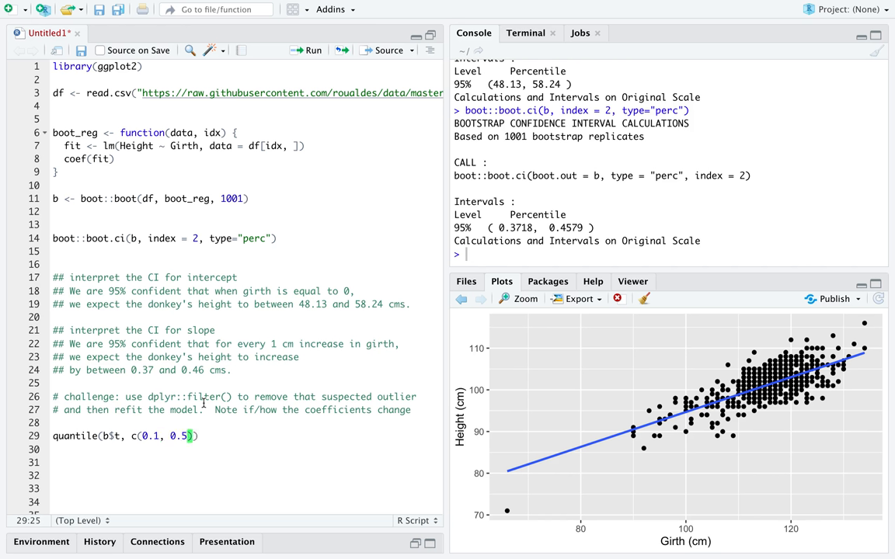
{"action": "type", "text": ", 0.9"}
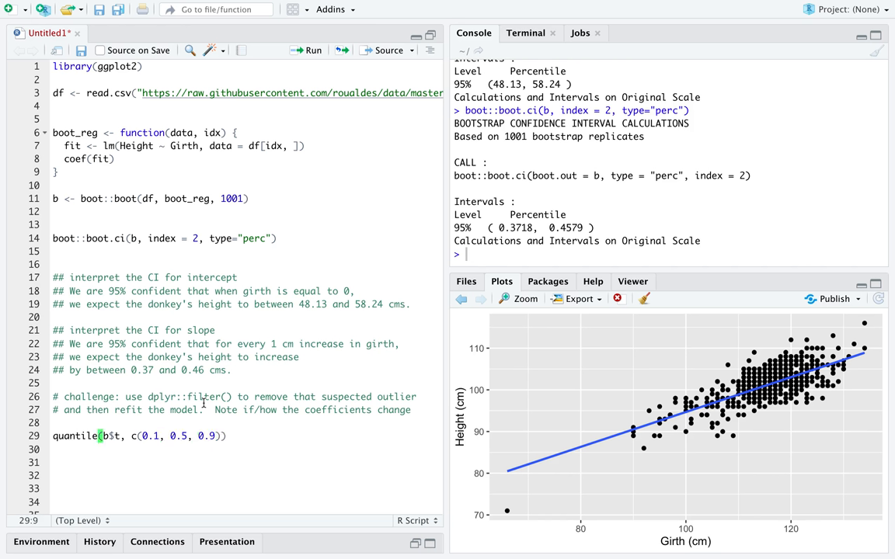
{"action": "type", "text": "[,2]"}
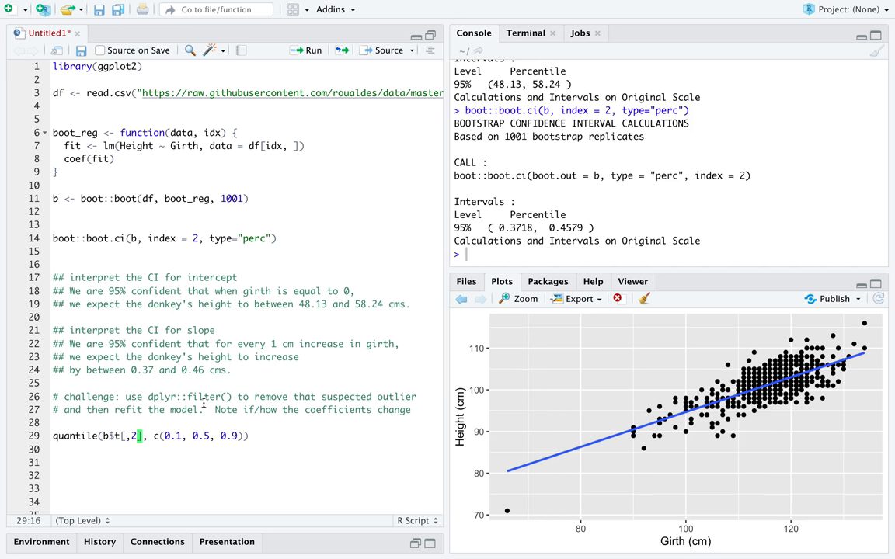
{"action": "mouse_move", "coordinate": [335, 374]}
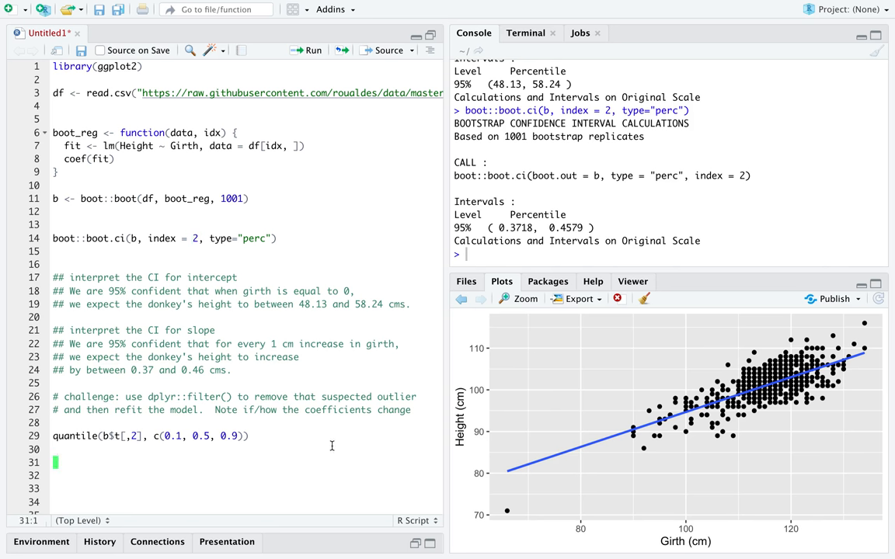
Write ggplot(data.frame(x = b$t[, 2]), aes(x)) + geom_density() for the bootstrapped slope density curve.
{"action": "type", "text": "ggplot"}
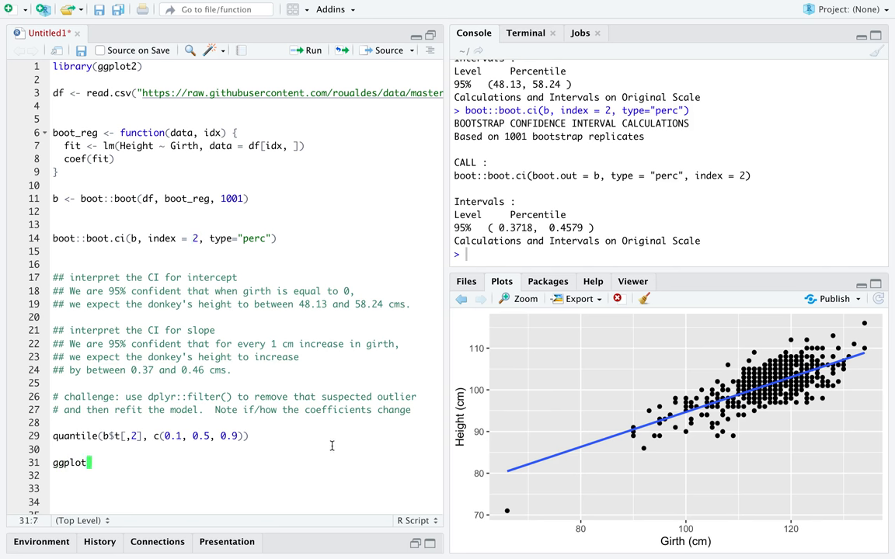
{"action": "type", "text": "(data.frame(x ="}
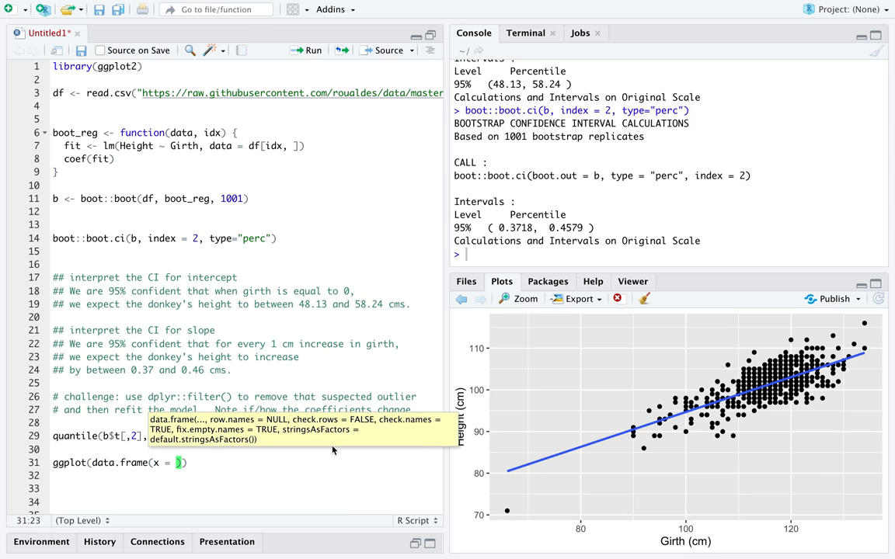
{"action": "type", "text": "b$t[, 2]"}
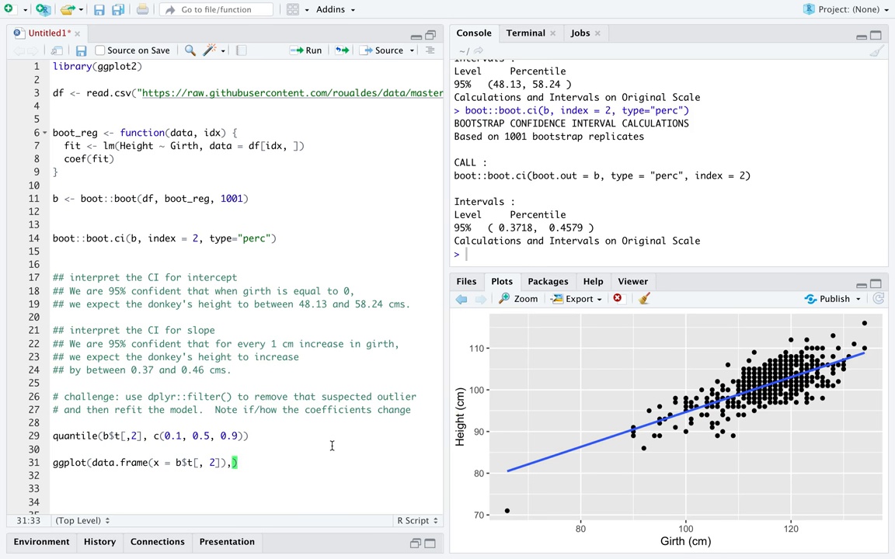
{"action": "type", "text": "aes(x))"}
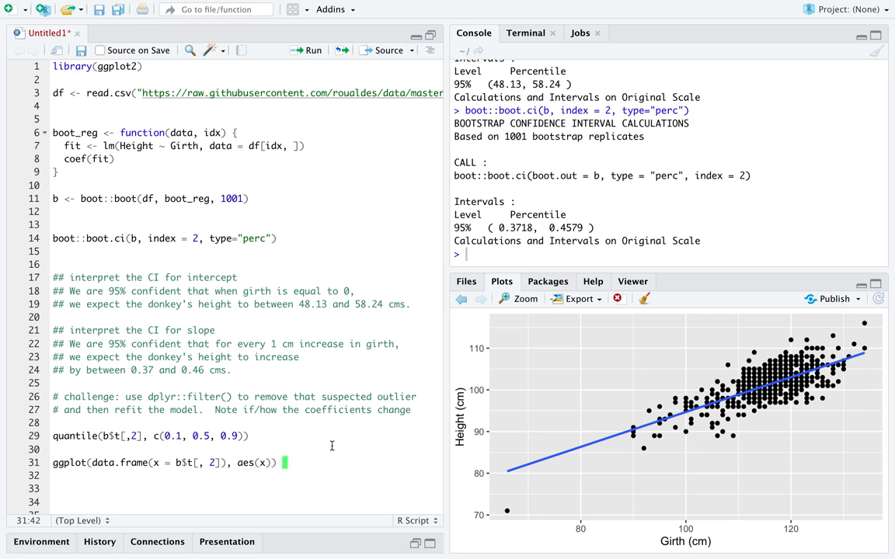
{"action": "type", "text": "+"}
{"action": "type", "text": "#"}
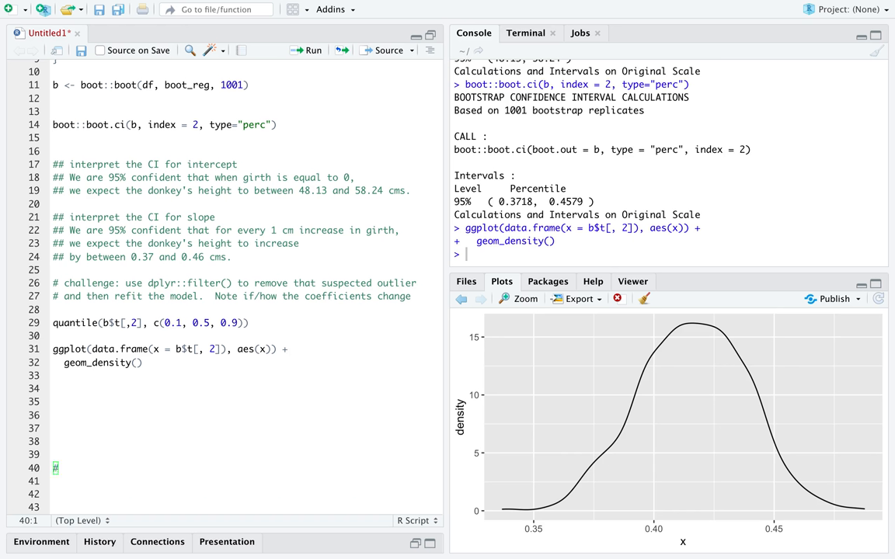
{"action": "mouse_move", "coordinate": [220, 374]}
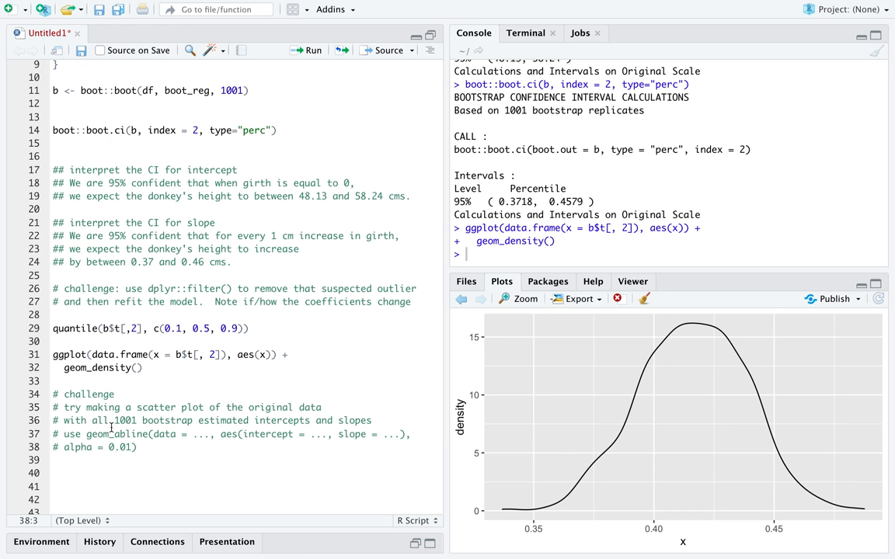
{"action": "mouse_move", "coordinate": [211, 424]}
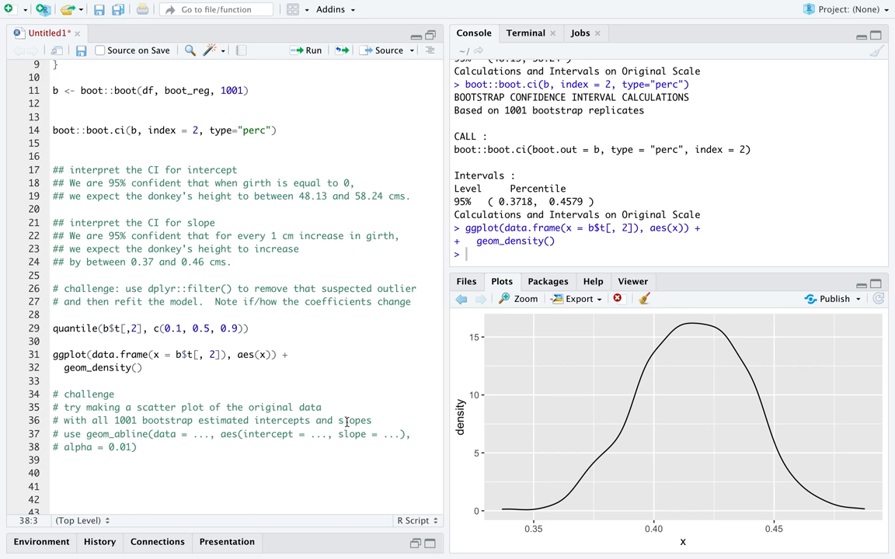
{"action": "mouse_move", "coordinate": [345, 435]}
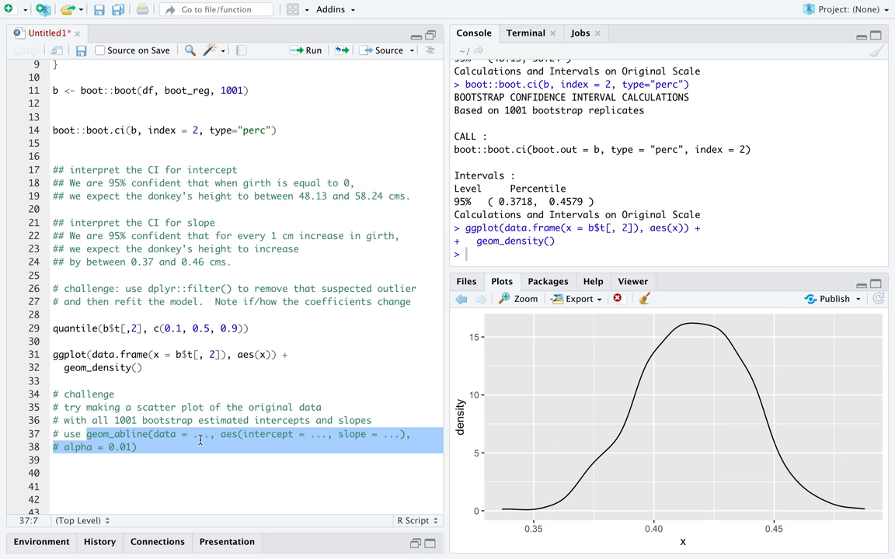
{"action": "mouse_move", "coordinate": [311, 451]}
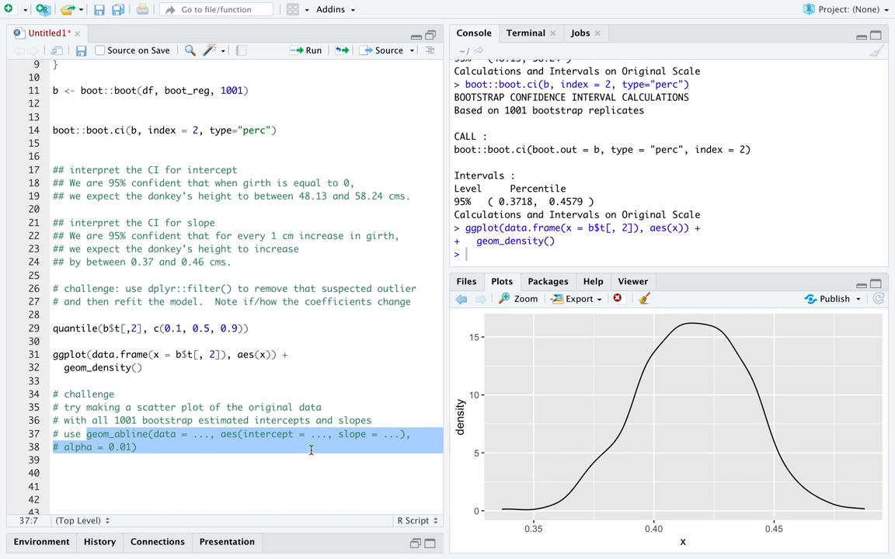
{"action": "mouse_move", "coordinate": [354, 478]}
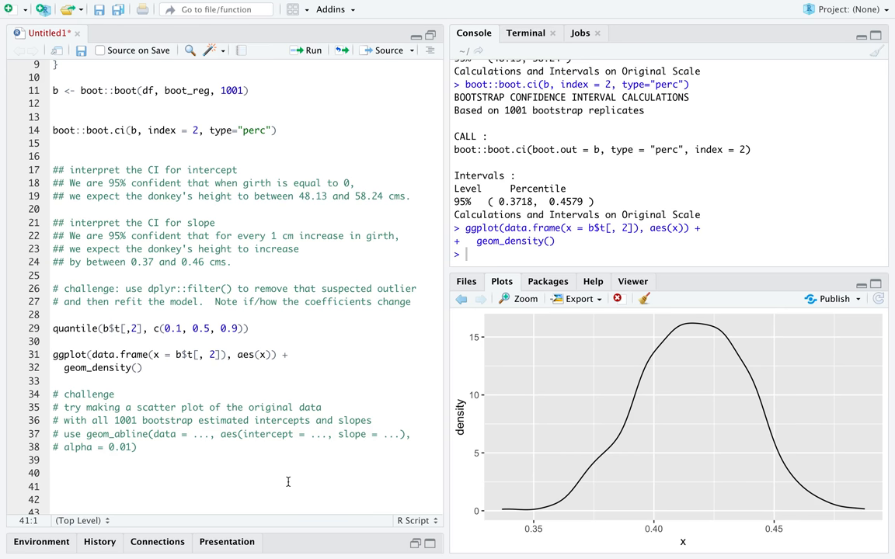
Add a '# challenge' comment: scatter original data with all 1001 bootstrap geom_abline fits at alpha 0.01.
{"action": "left_click", "coordinate": [56, 486]}
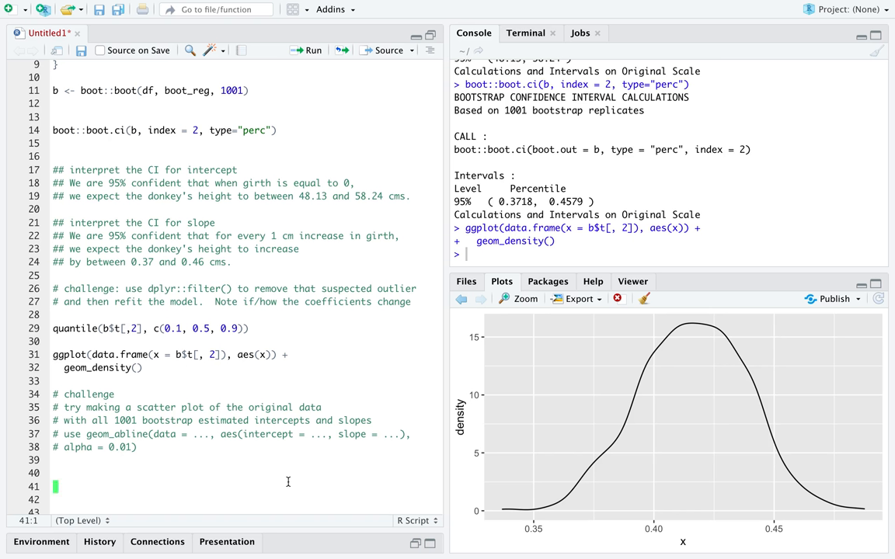
{"action": "mouse_move", "coordinate": [197, 466]}
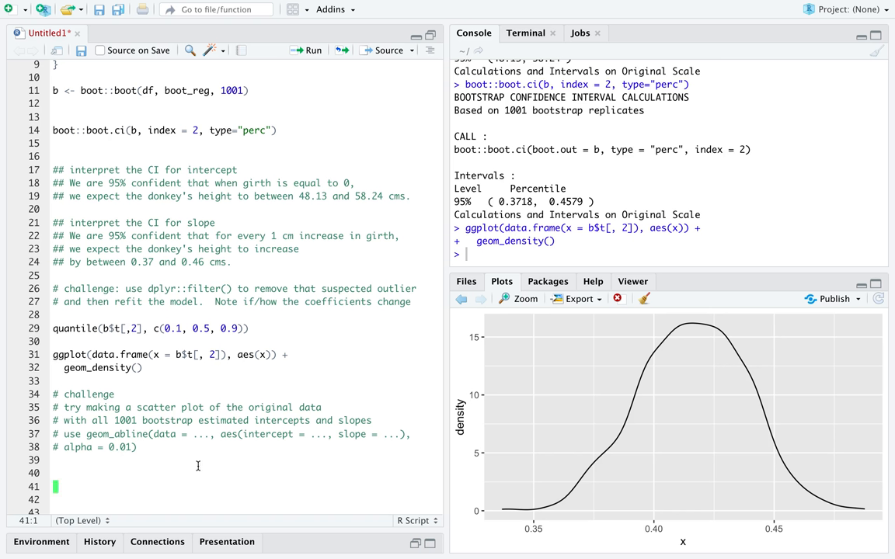